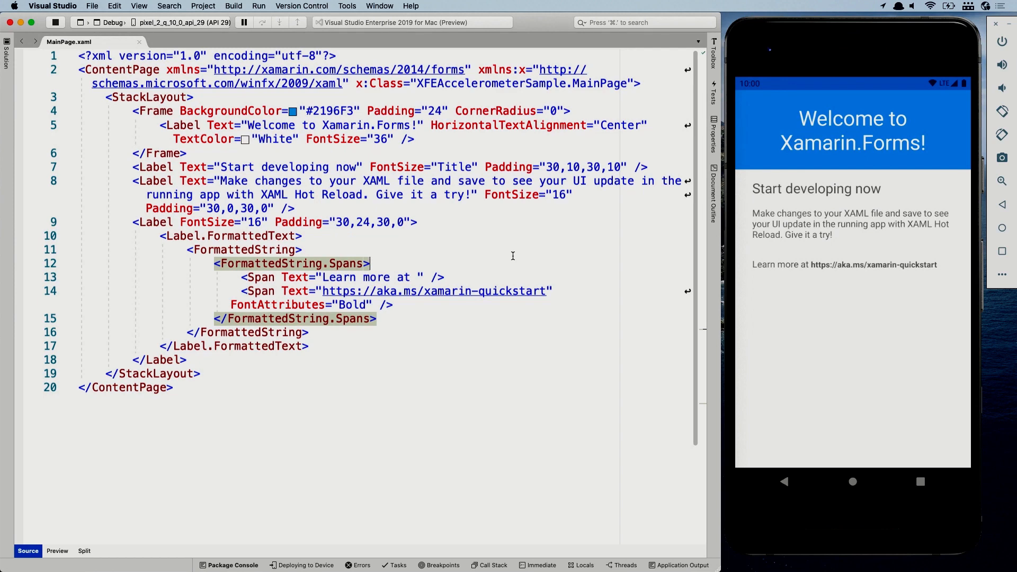
mouse_move(519, 200)
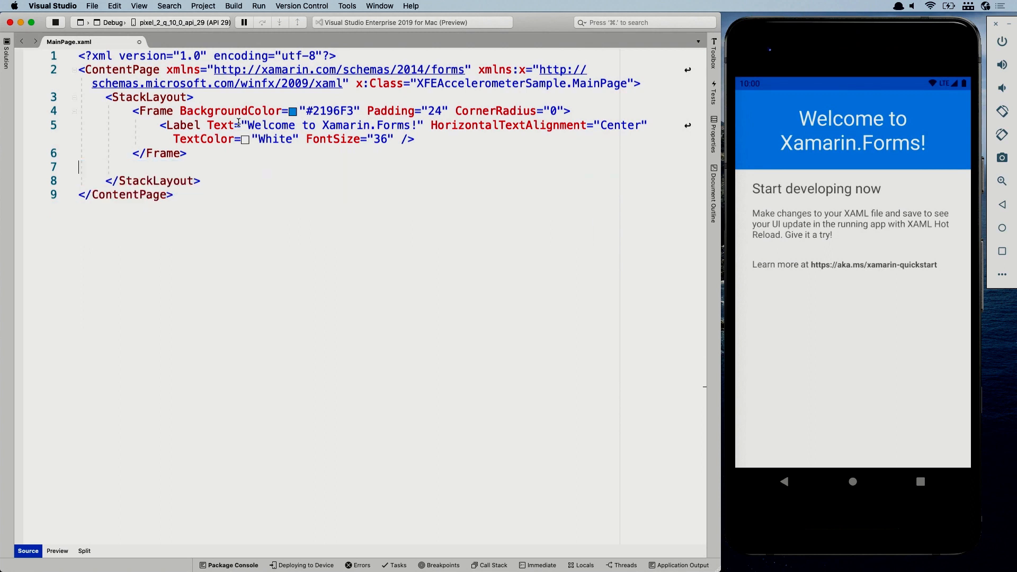
Replace the 'Welcome to Xamarin.Forms!' header text with 'Accelerometer Sample'
drag(246, 125, 370, 125)
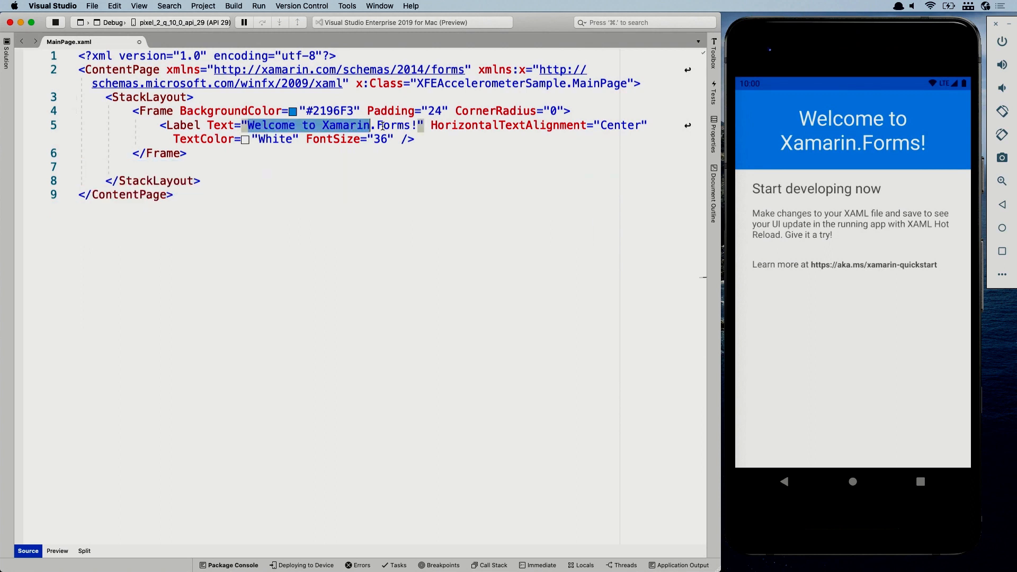
key(Delete)
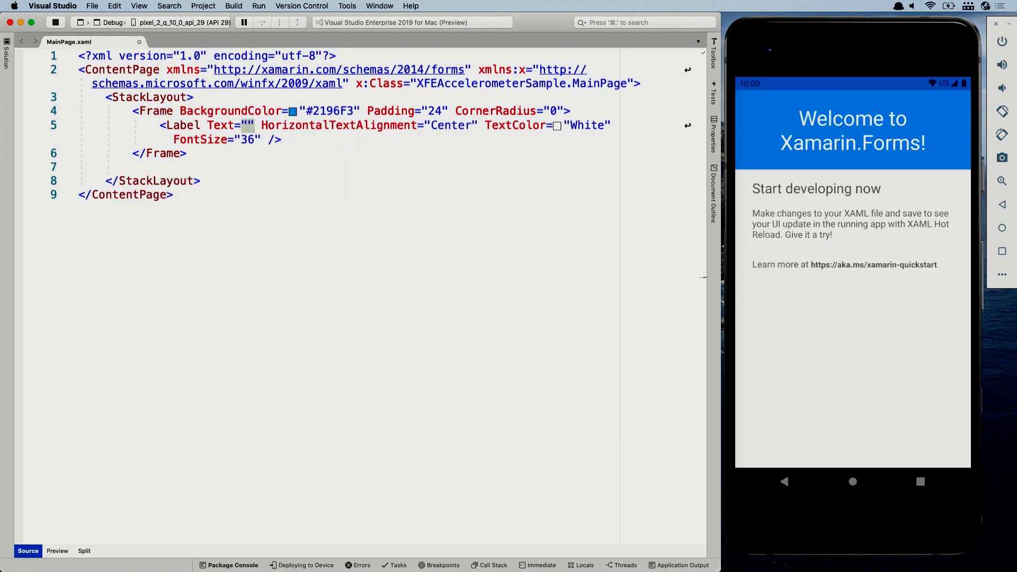
text(Accelerometer Sample)
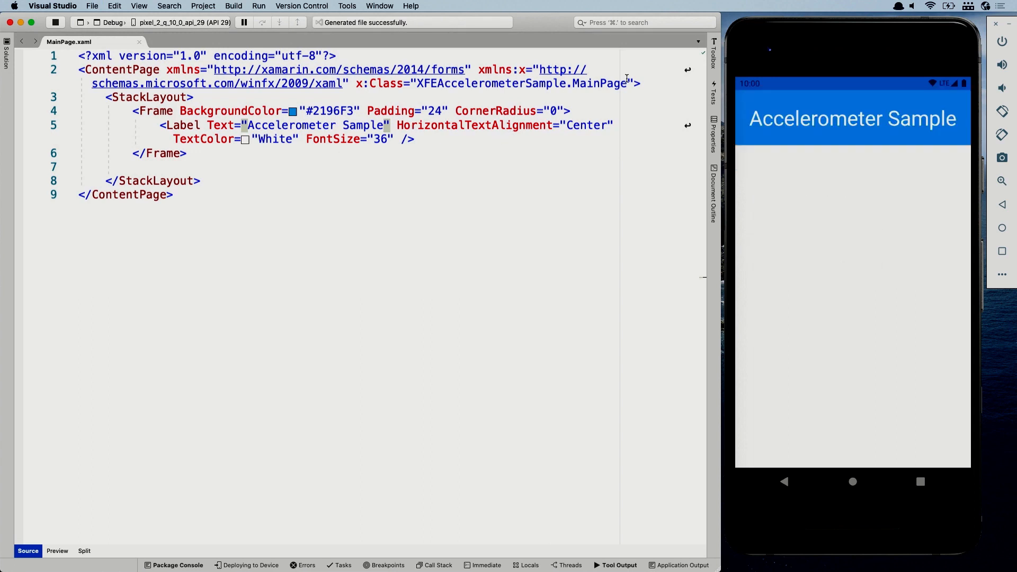
mouse_move(866, 147)
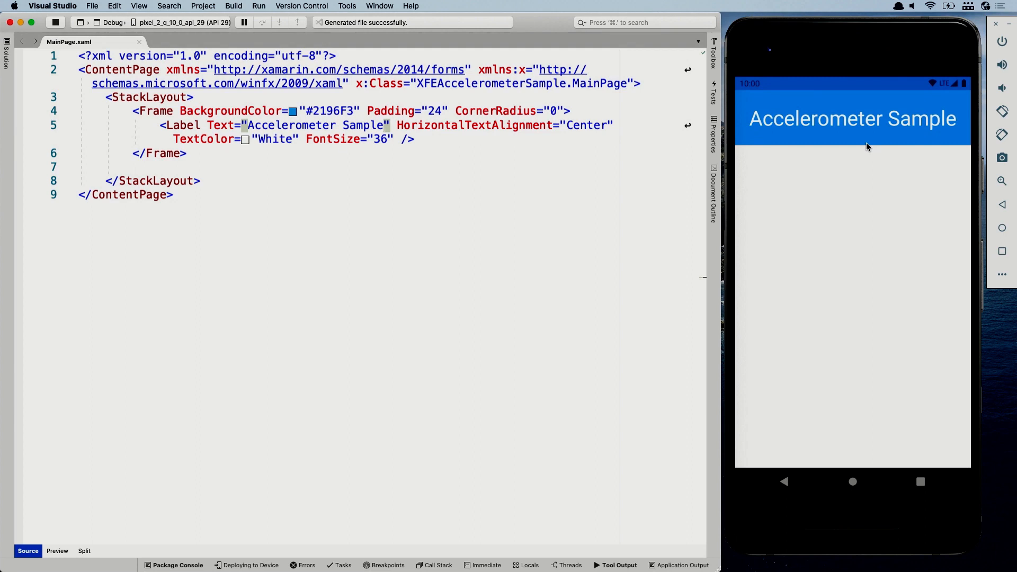
Add a 'Toggle Accelerometer' Button with Clicked="Button_Clicked" below the header
click(172, 168)
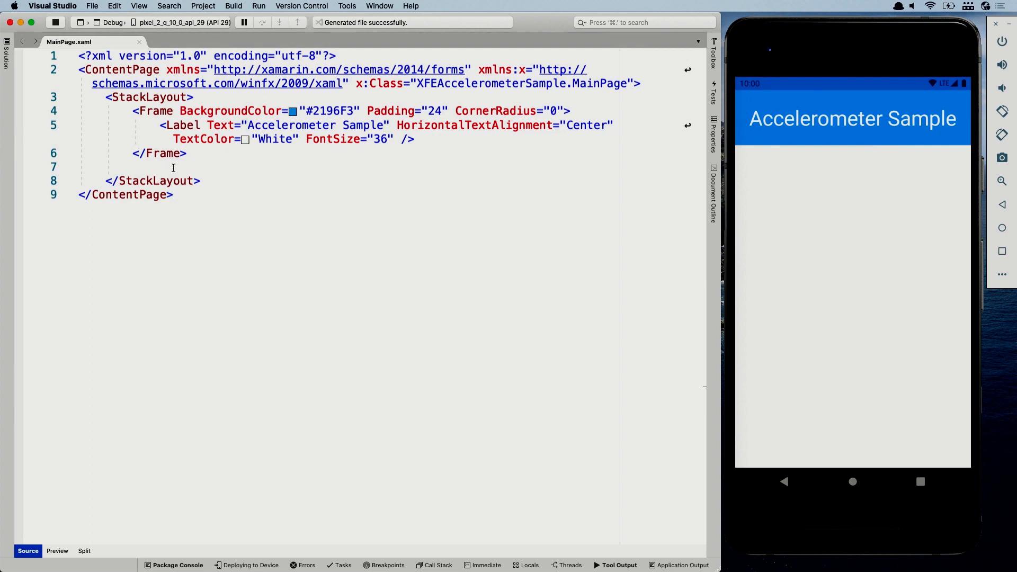
text(<Button)
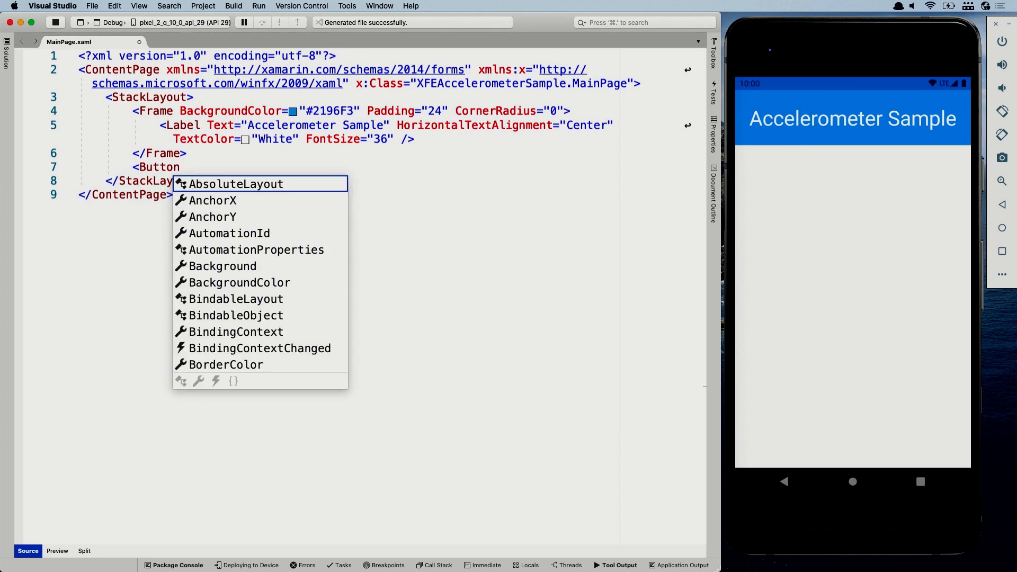
text(Text="")
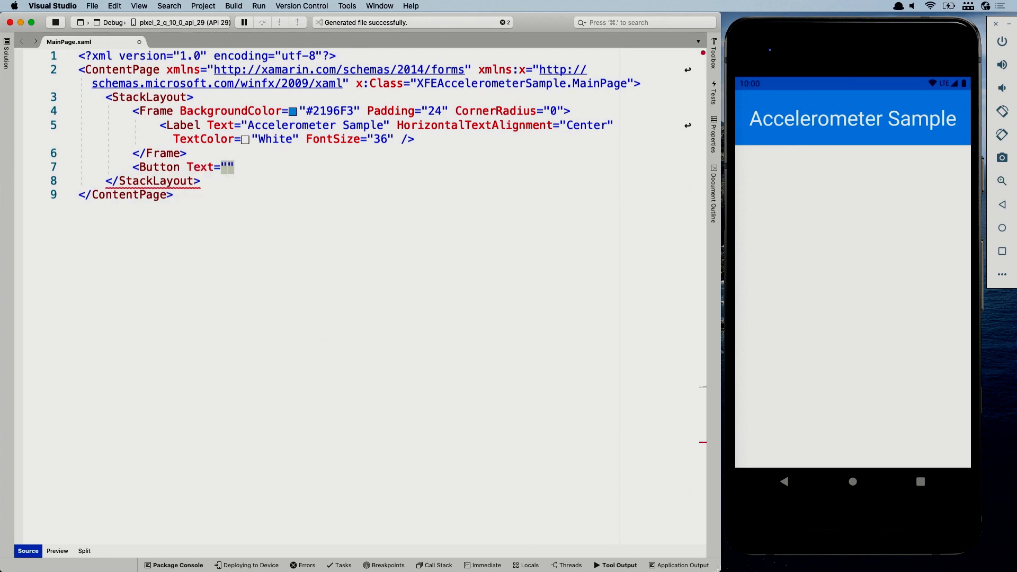
text(Toggle)
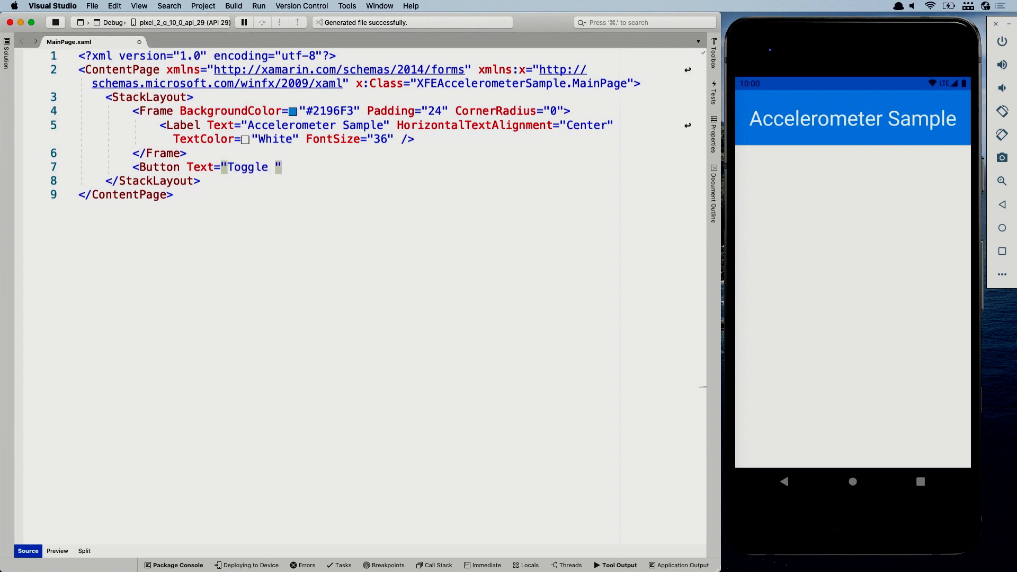
text(Accele)
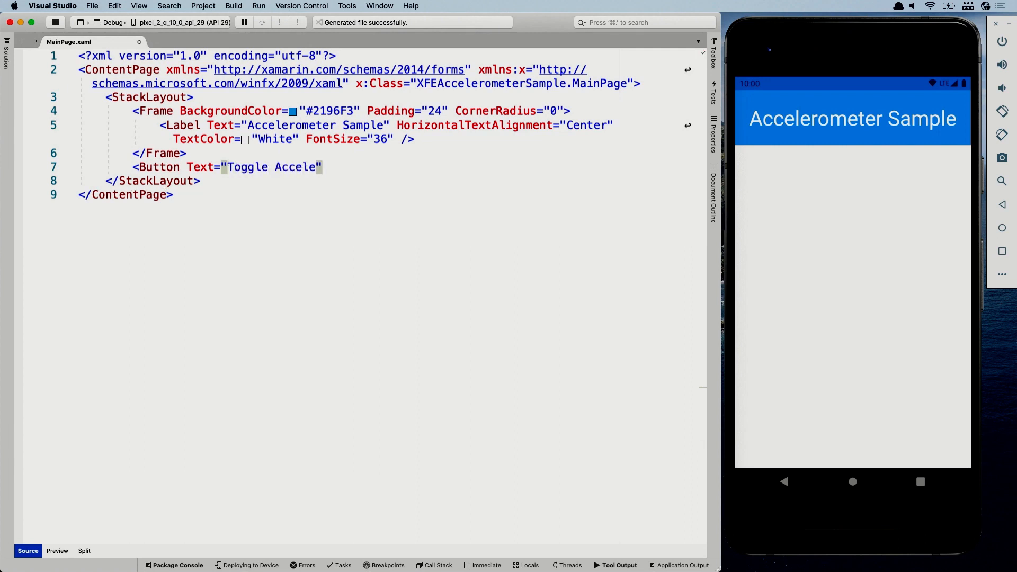
text(rometer" C)
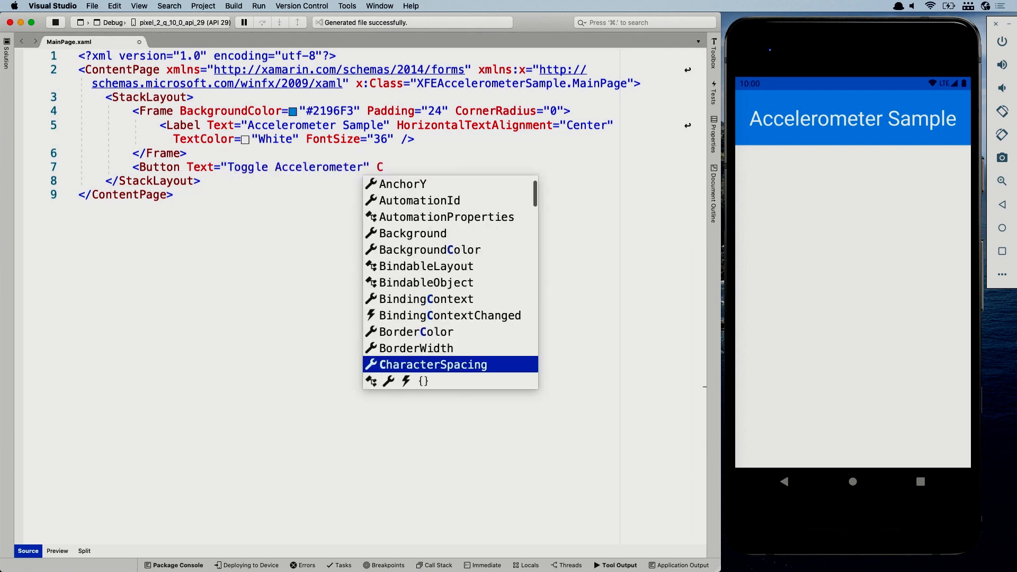
text(licked="Button_Clicked")
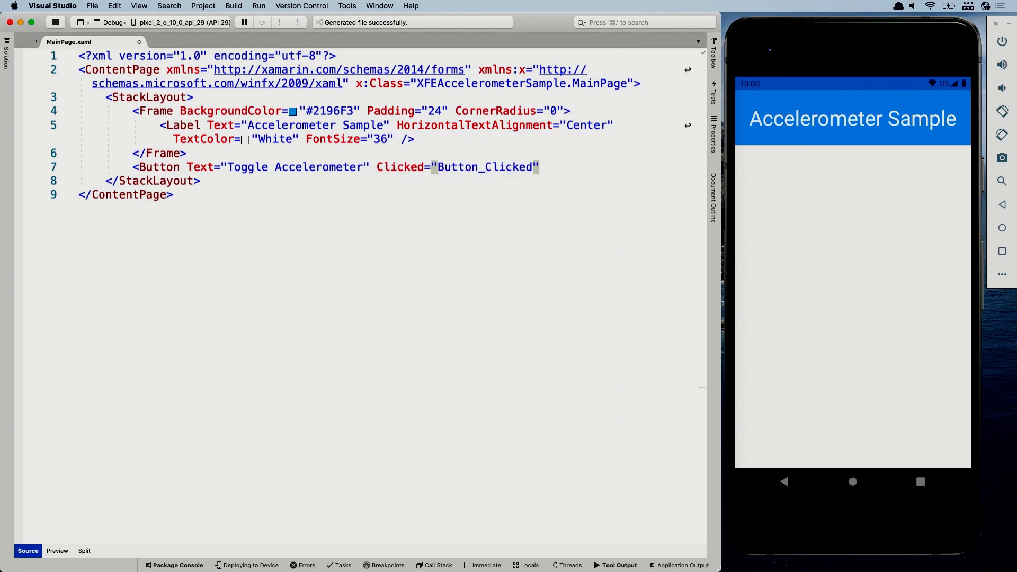
text(/>)
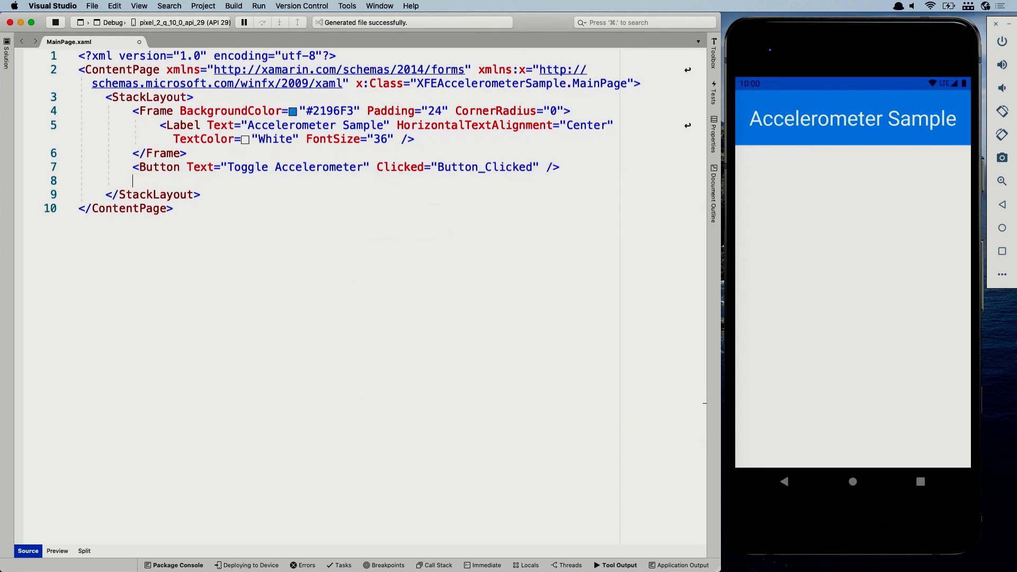
Add a Label with Text "X: 0" and x:Name "xResult"
text(<Label)
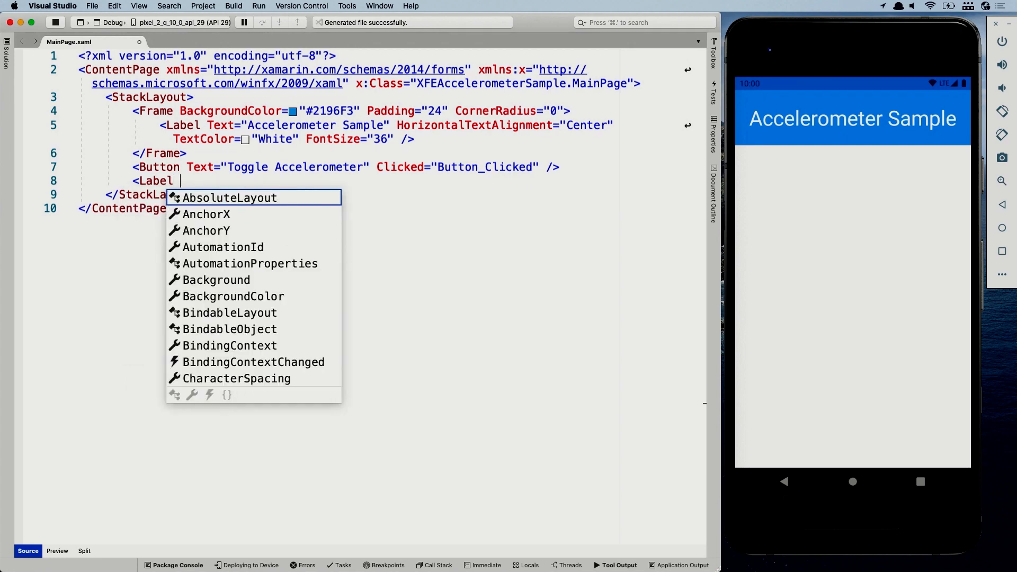
text(Text="")
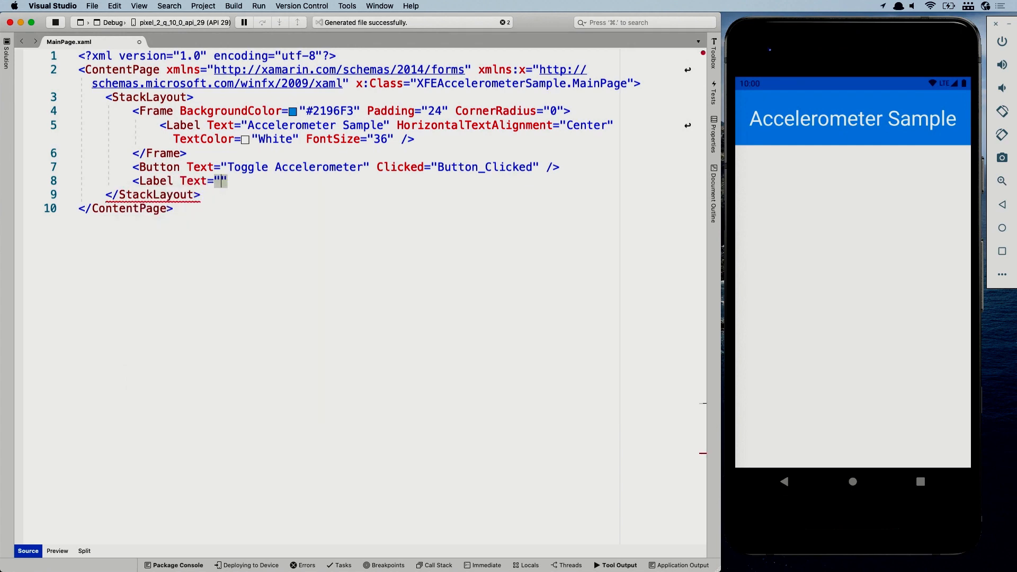
text(X:)
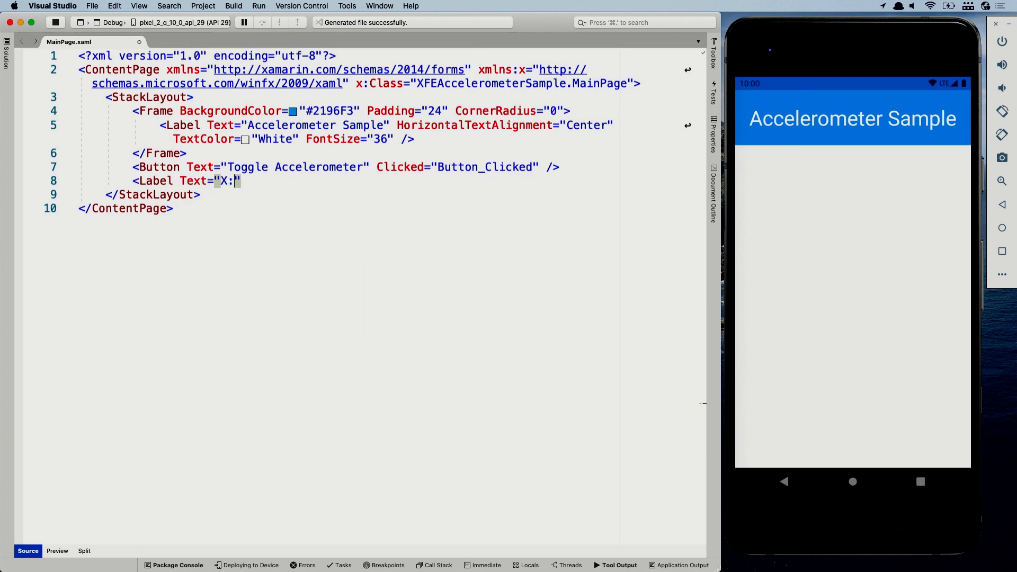
text(0" />)
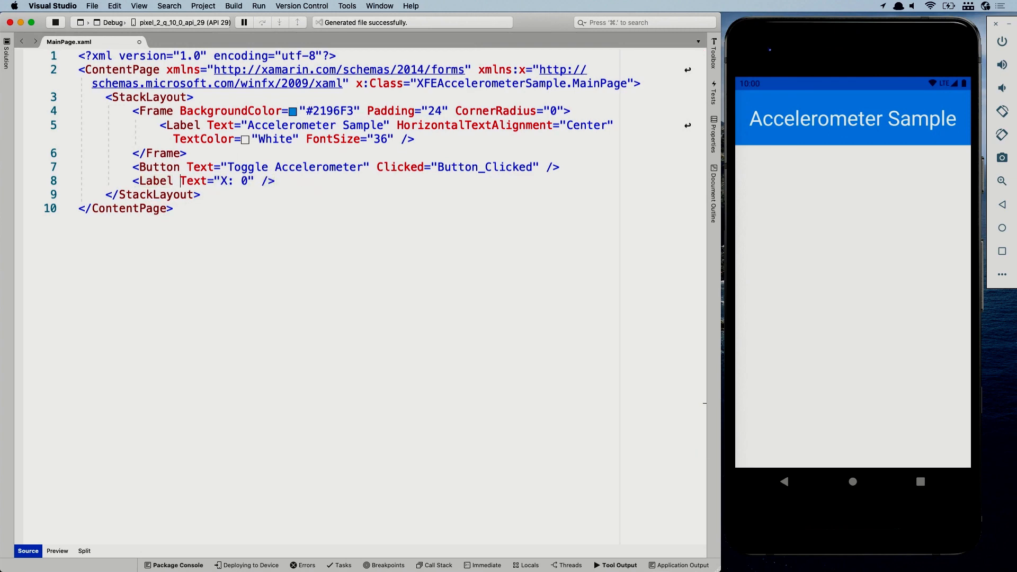
text(x:Nam)
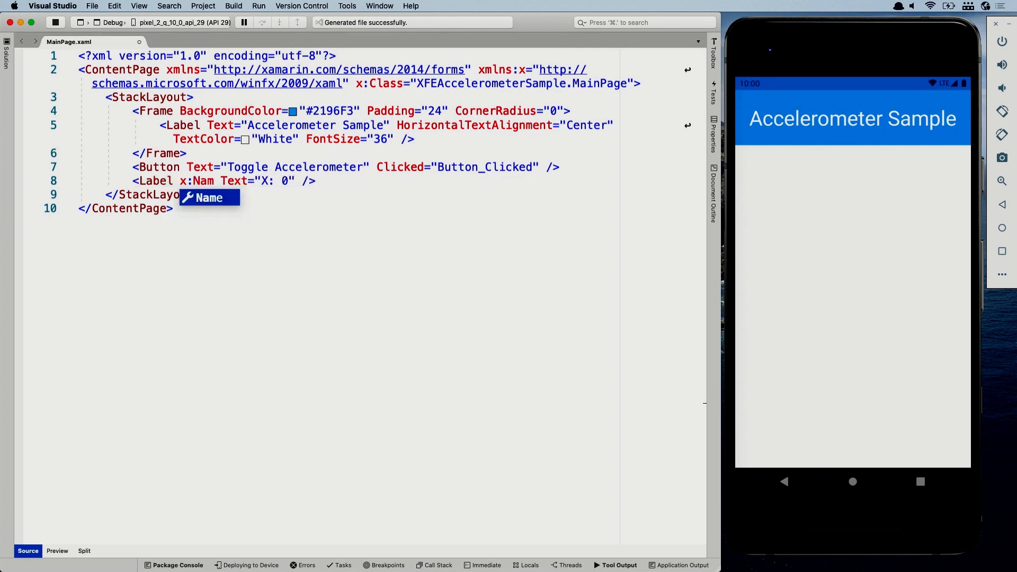
text(e="x")
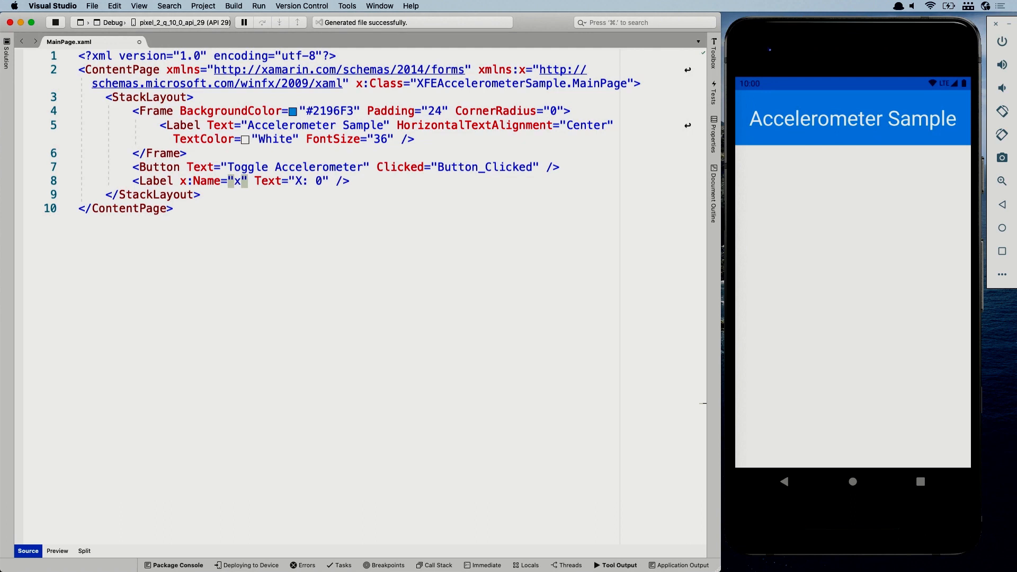
text(Result)
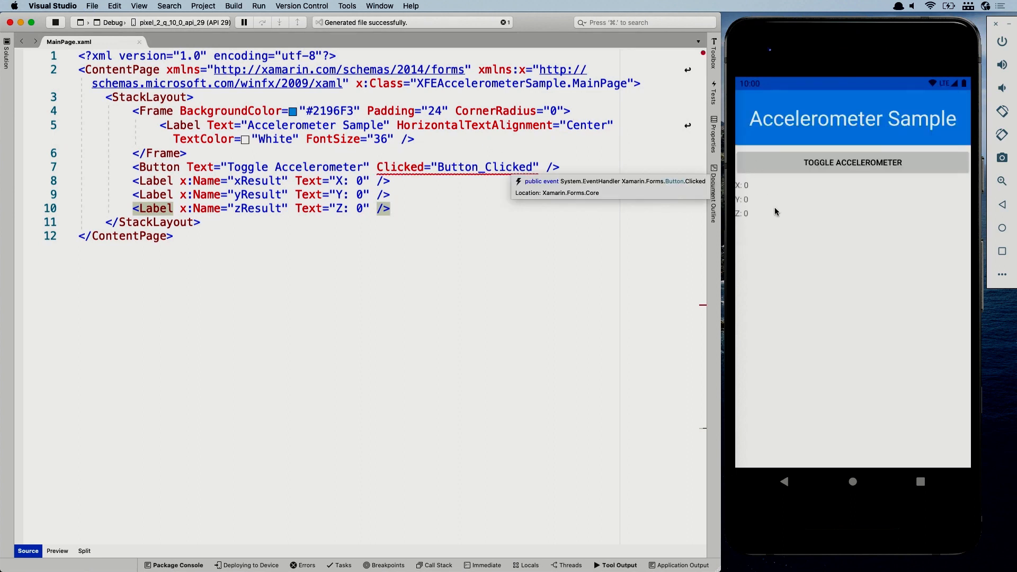
mouse_move(494, 170)
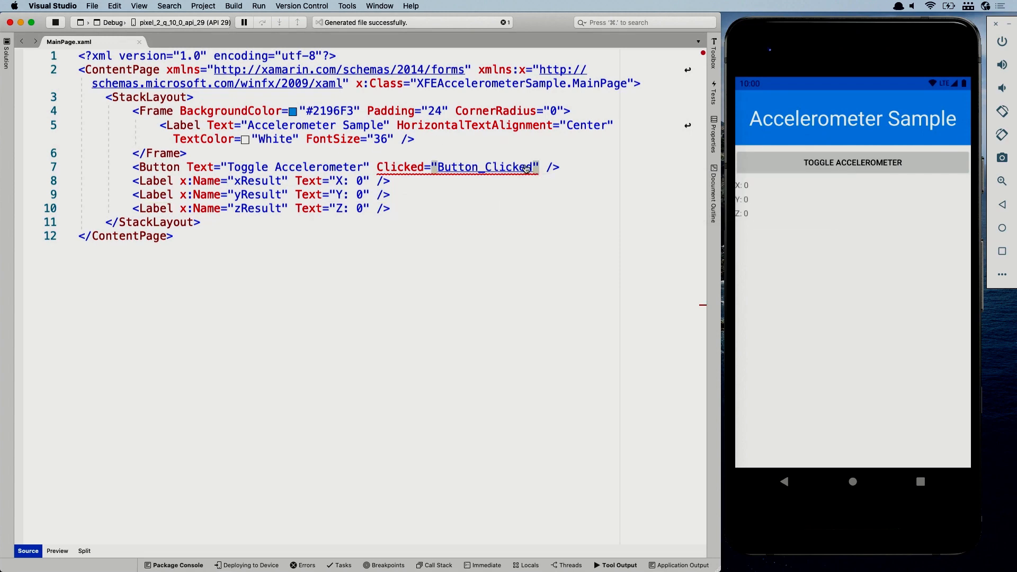
mouse_move(504, 175)
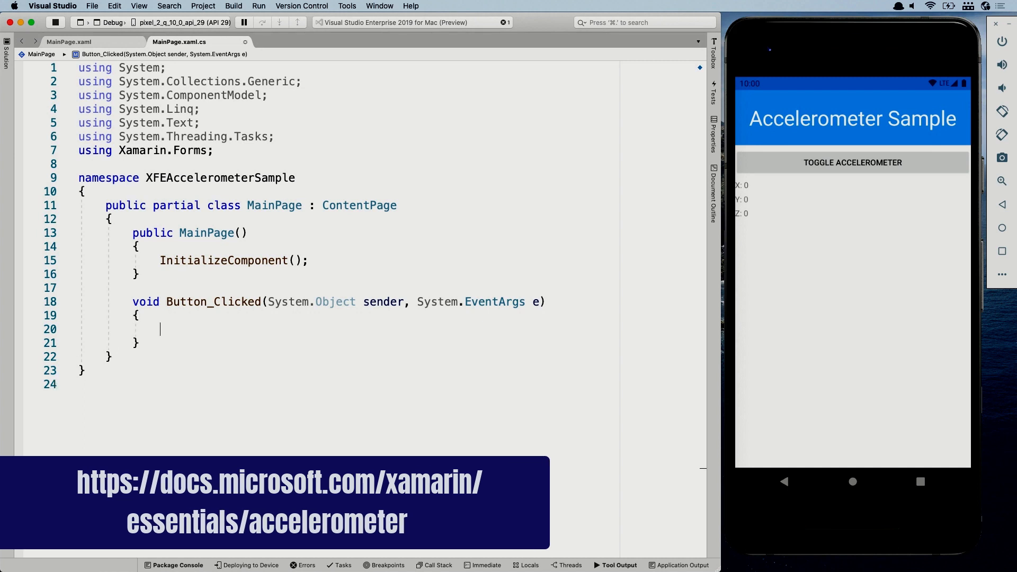
Type Accelerometer in Button_Clicked and add 'using Xamarin.Essentials;' via quick fix
text(Acce)
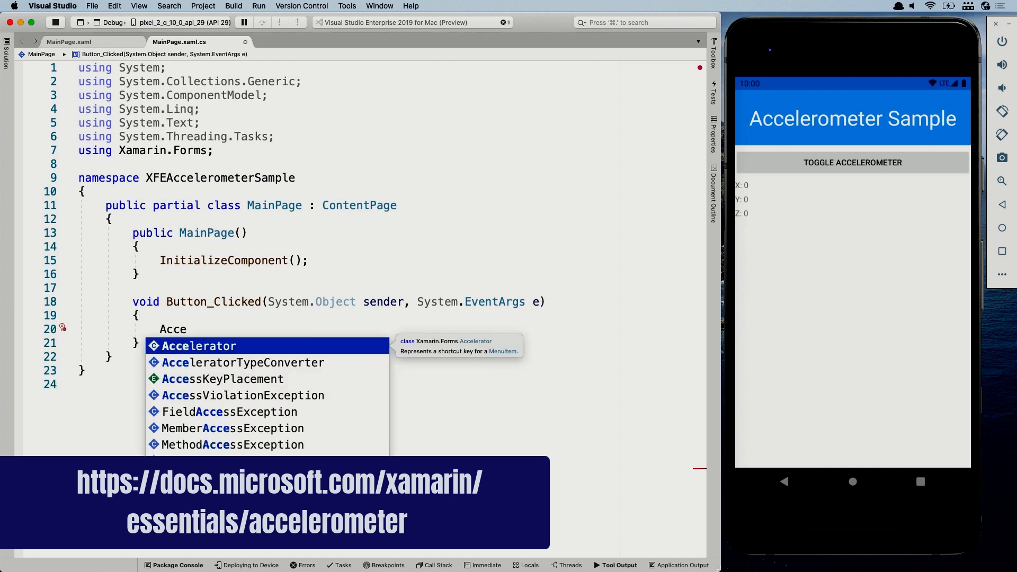
text(r)
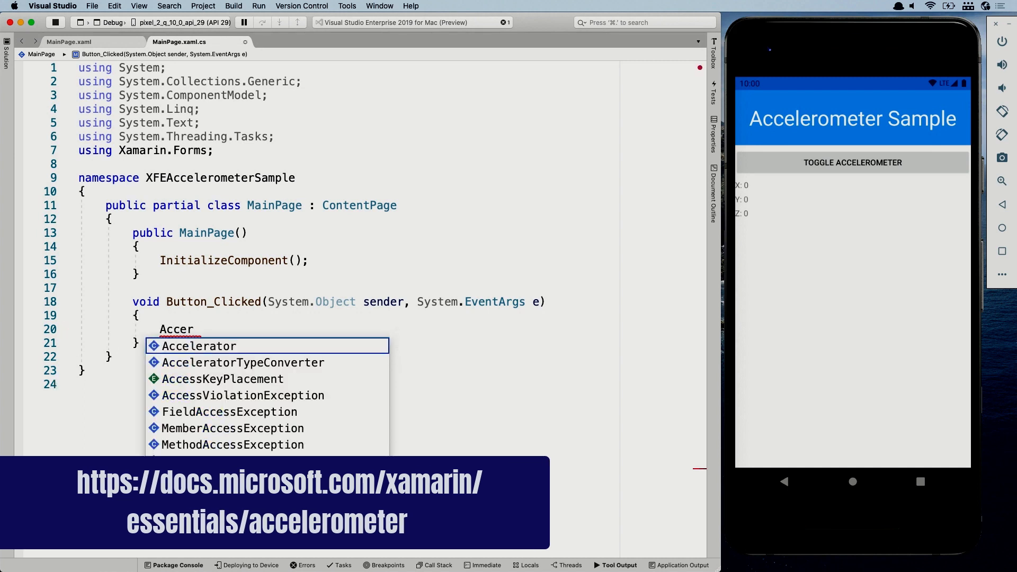
text(le)
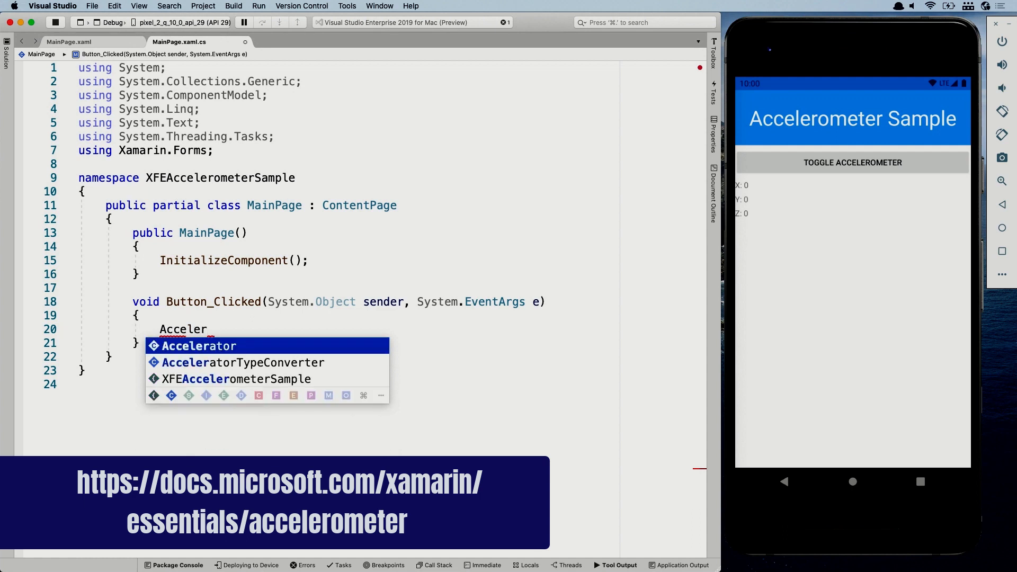
text(ometer)
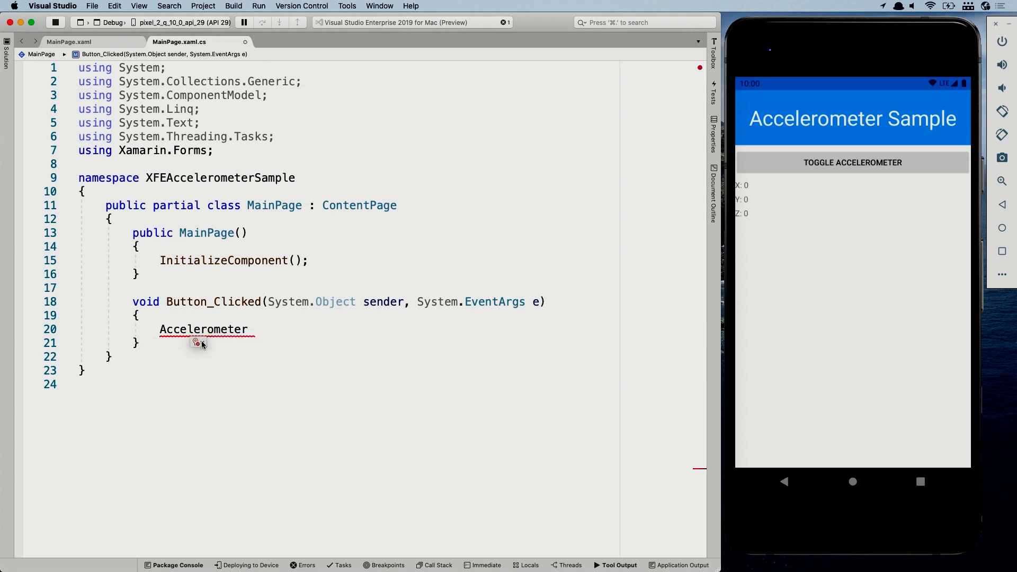
click(192, 343)
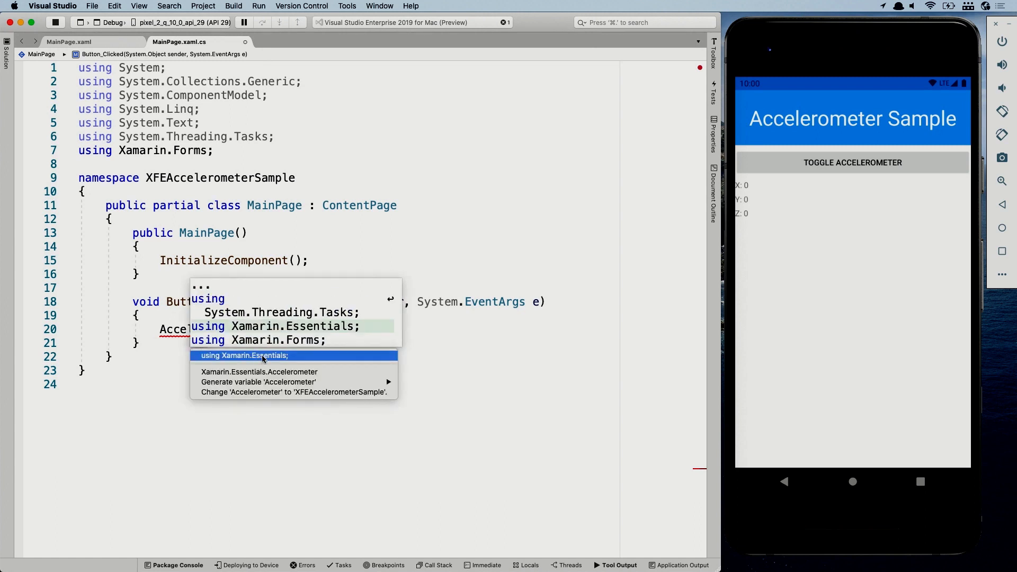
mouse_move(242, 362)
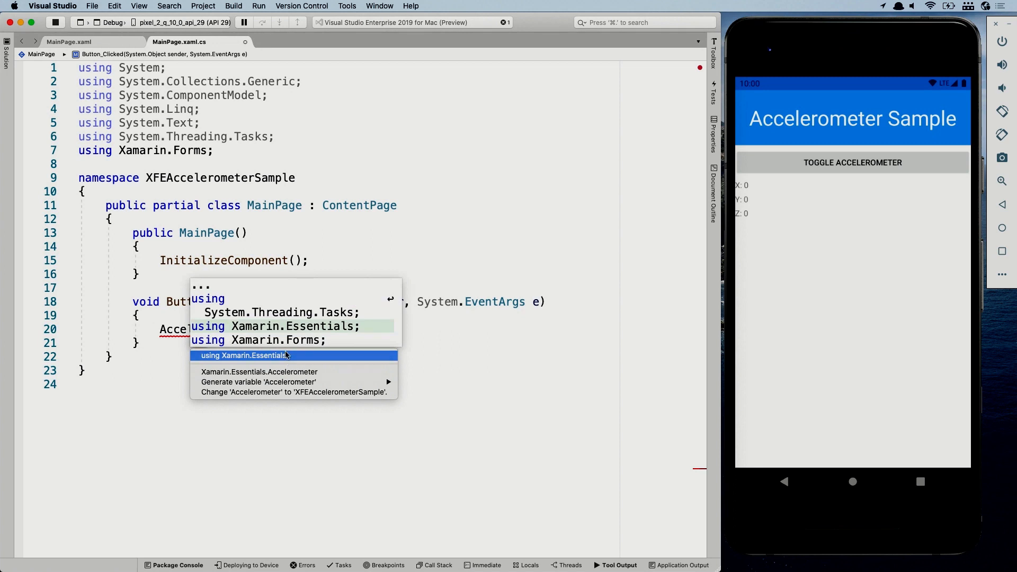
click(242, 355)
text(i)
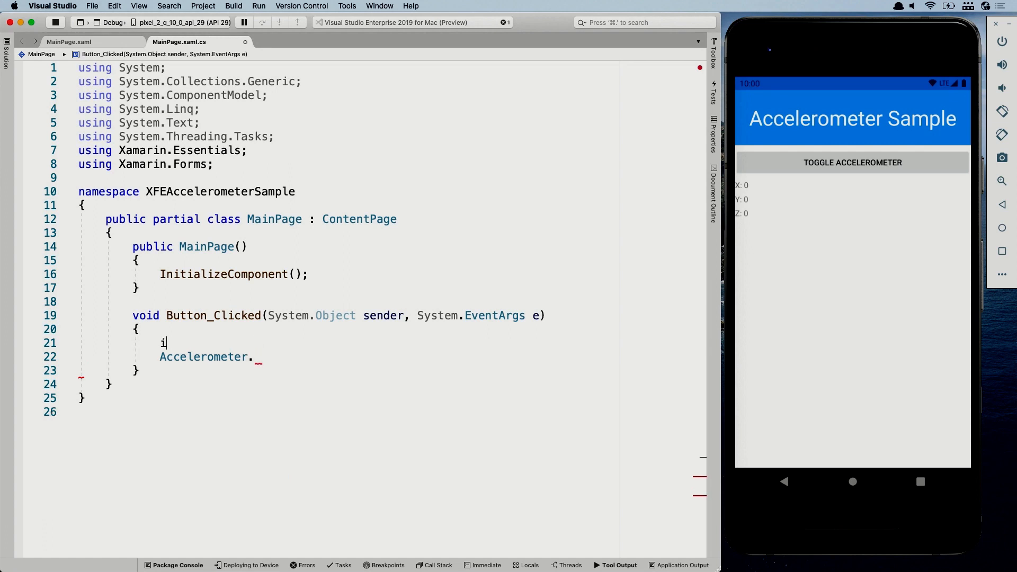
Call Accelerometer.Stop() when Accelerometer.IsMonitoring is true, with an else branch
text(f (Ac)
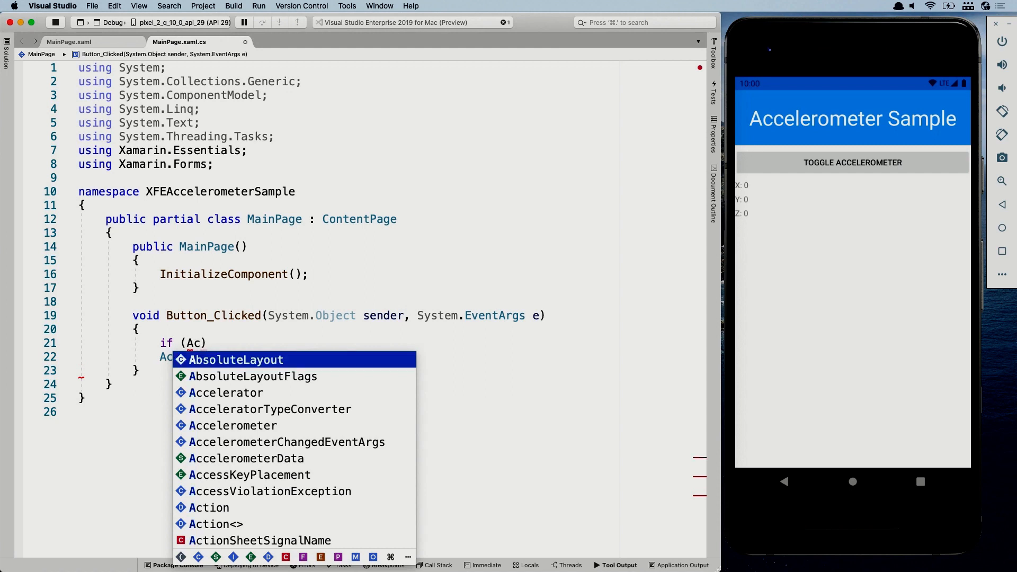
text(Accelerometer.IsMonitoring)
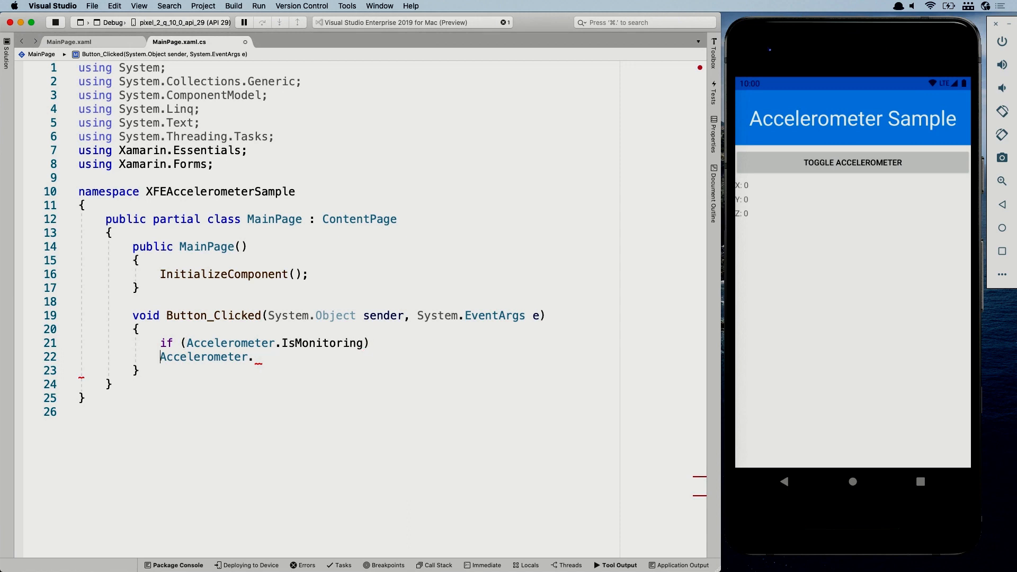
text(stop)
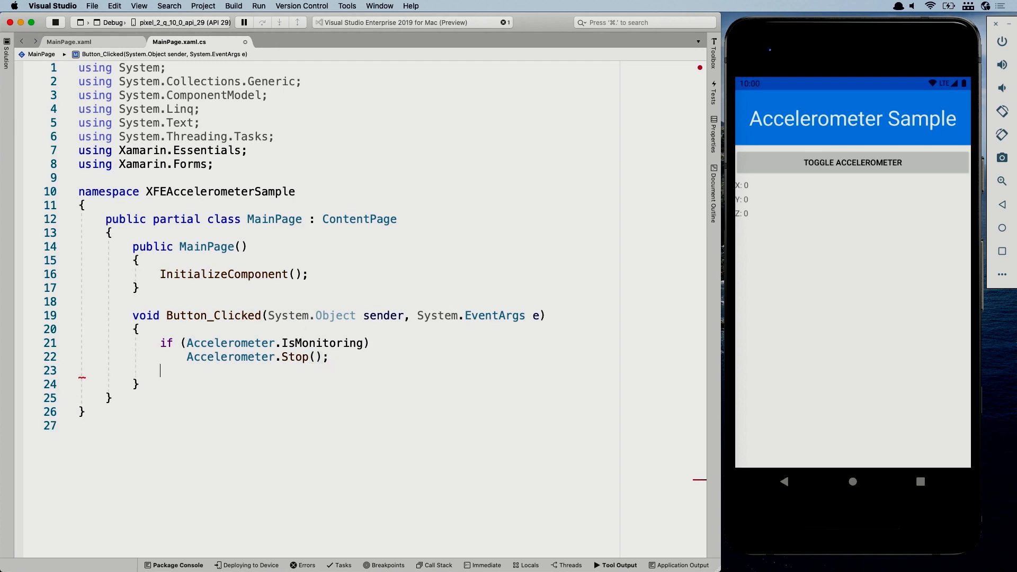
text(else)
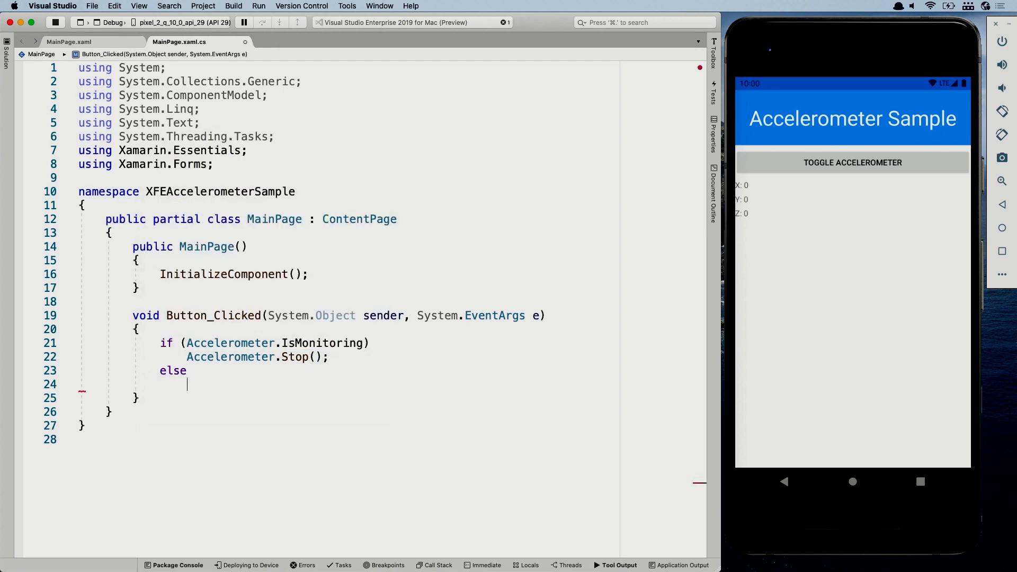
In the else branch, start the accelerometer with SensorSpeed.UI and remove the stray Device line
text(Accelerometer.s)
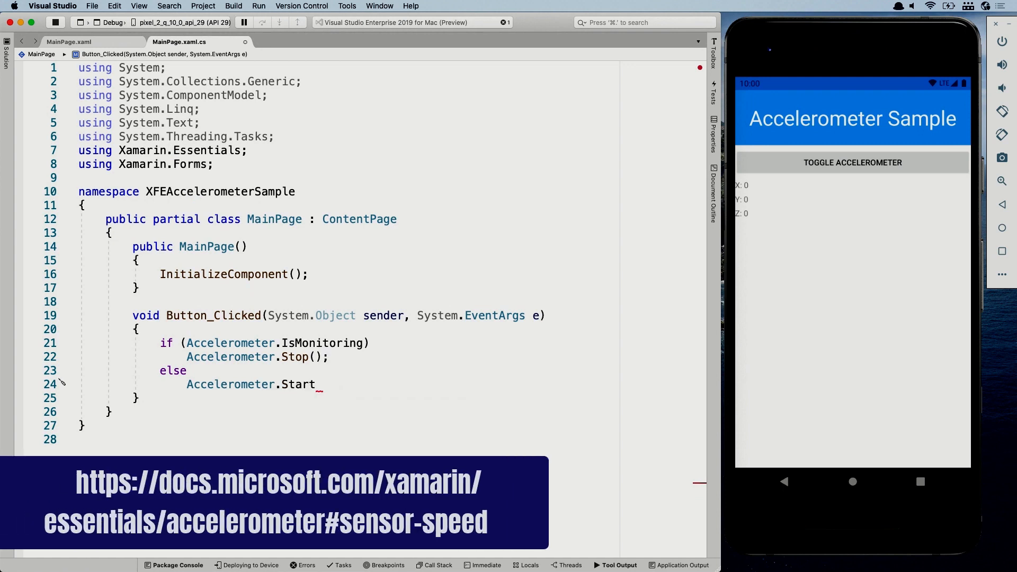
text(())
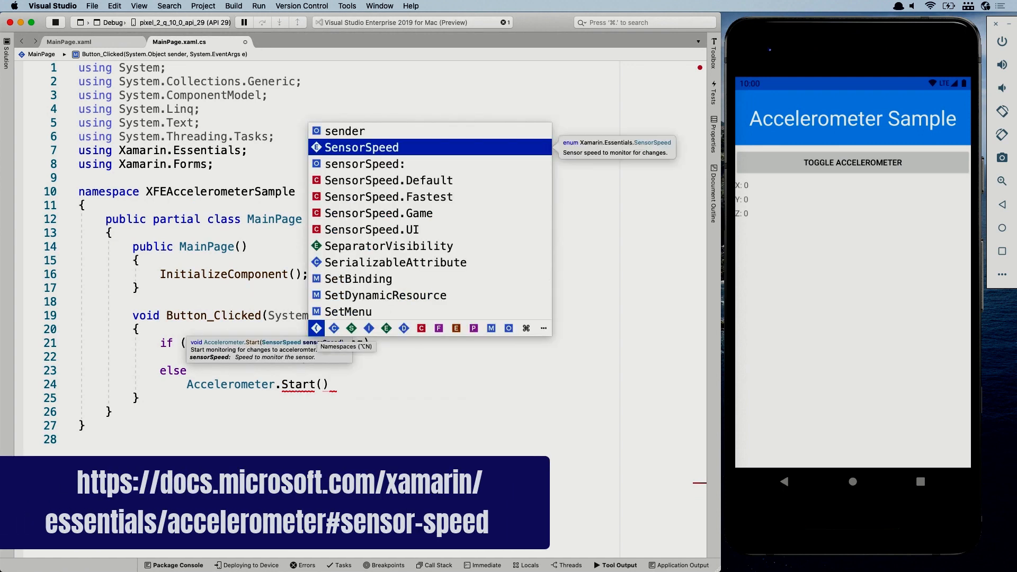
key(Down)
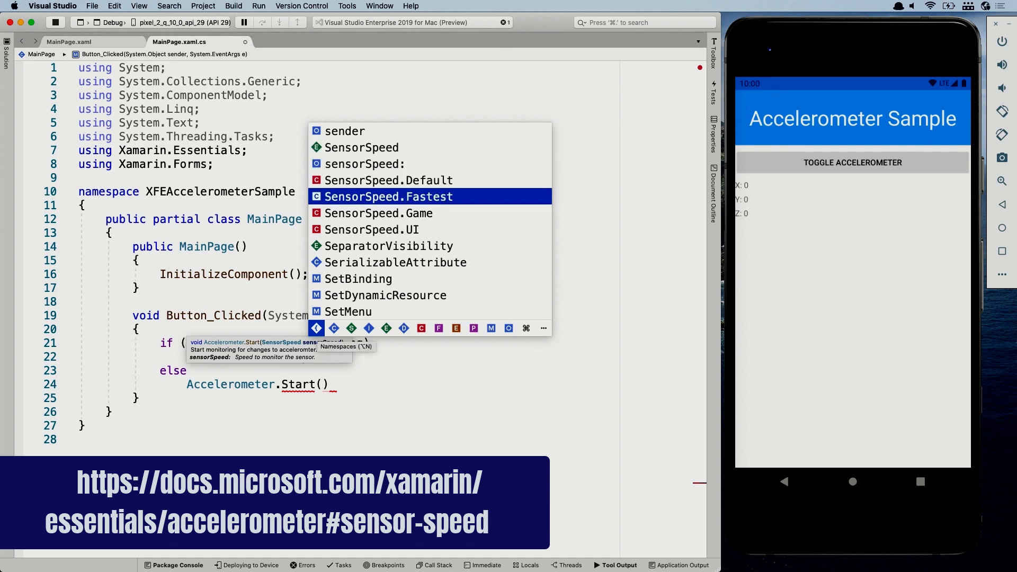
key(Up)
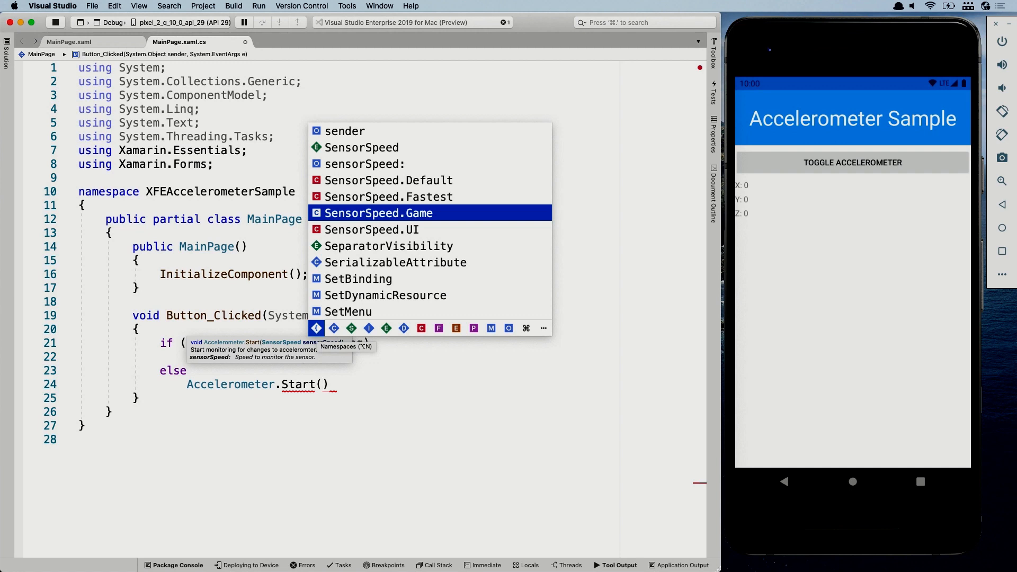
key(Down)
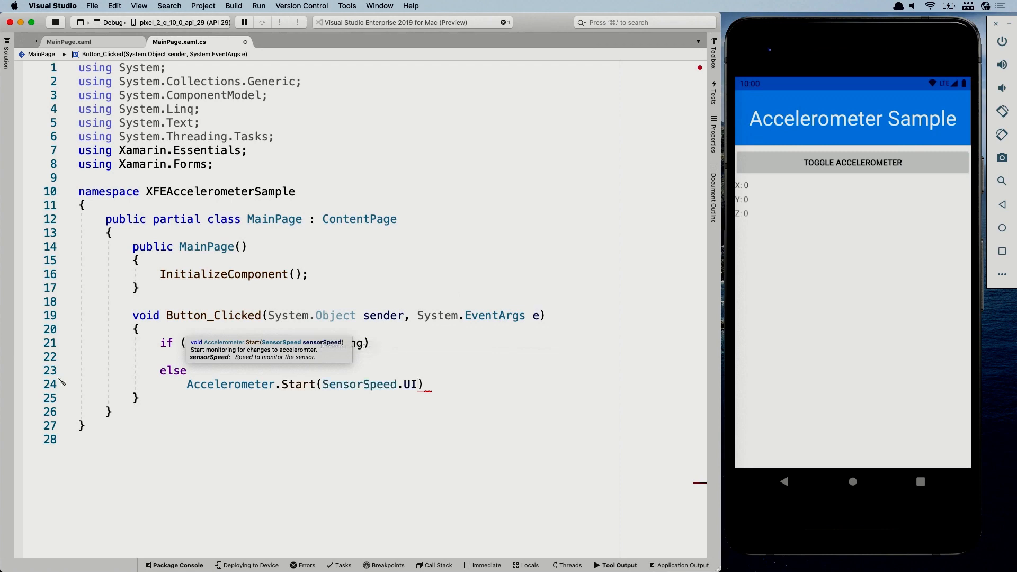
text(;)
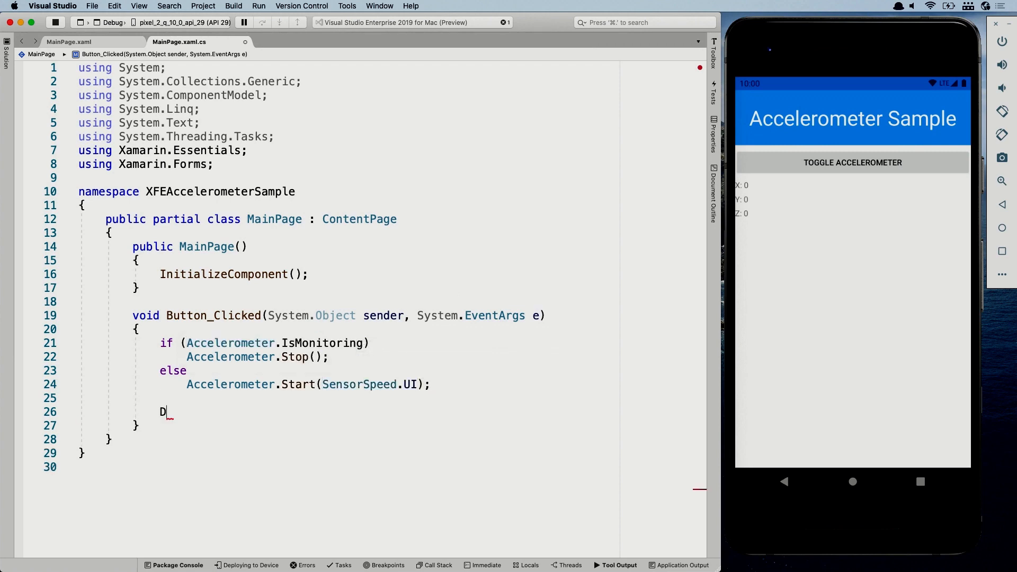
text(evice.)
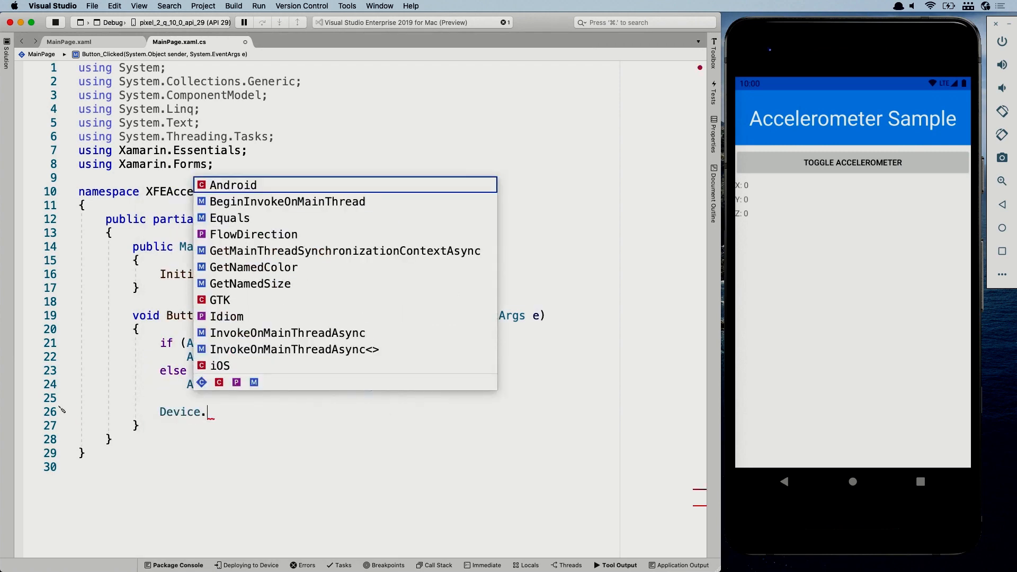
text(Begin)
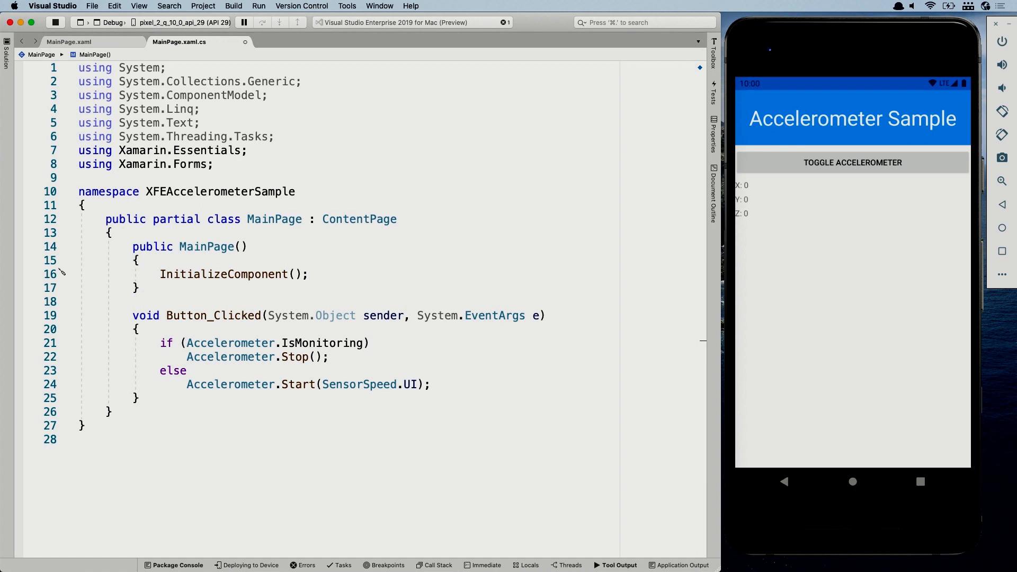
Type 'Accelerometer.' below InitializeComponent in the MainPage constructor
text(Accelerometer.ReadingChanged)
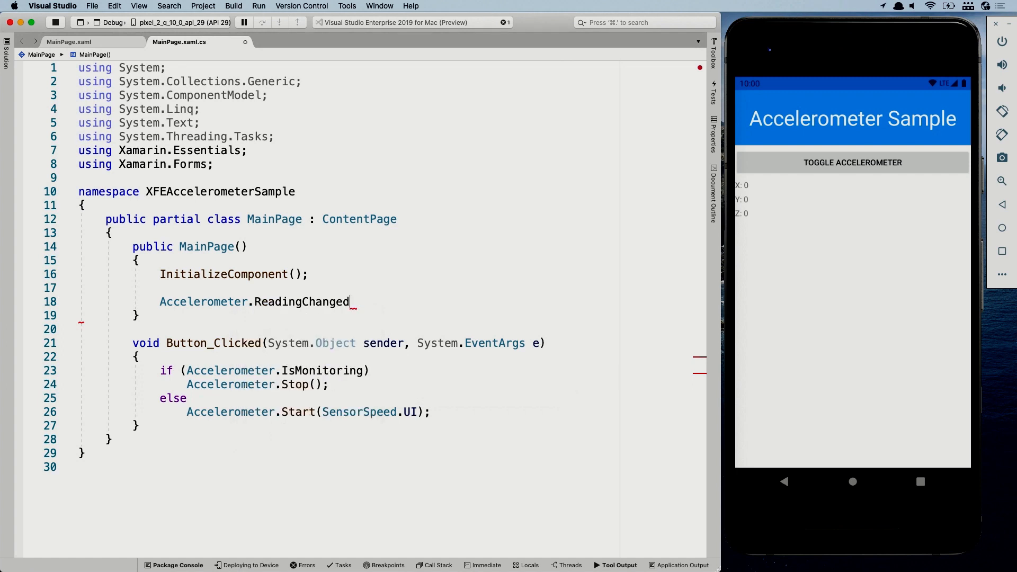
Subscribe ReadingChanged to an empty (sender, args) lambda with its body on separate lines
text(+=)
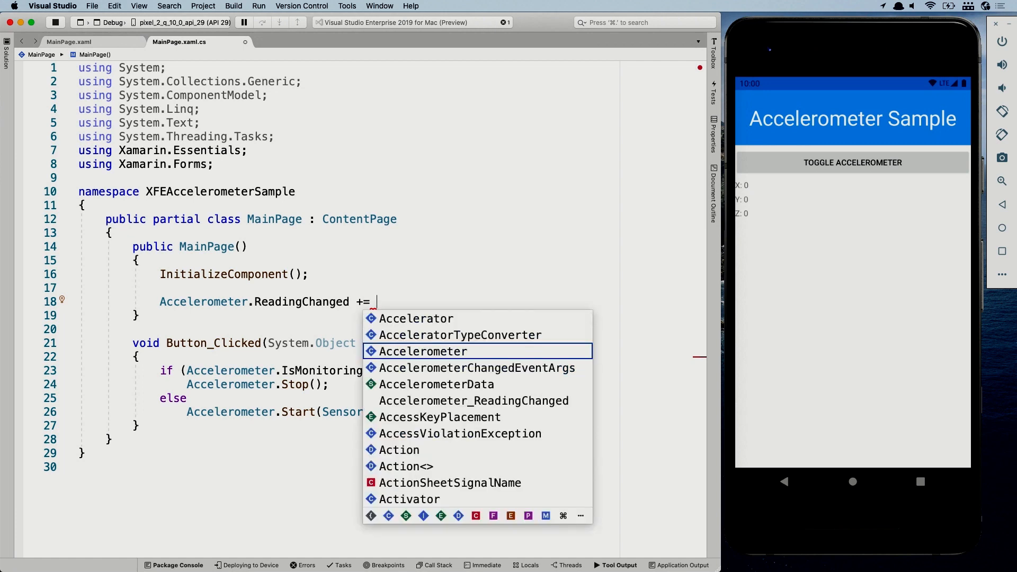
key(Escape)
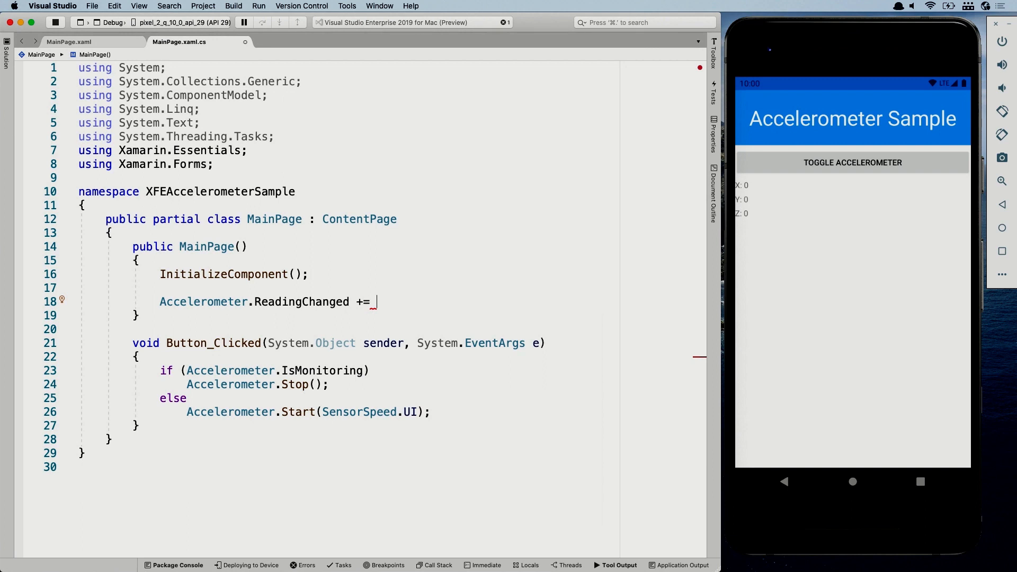
text(()
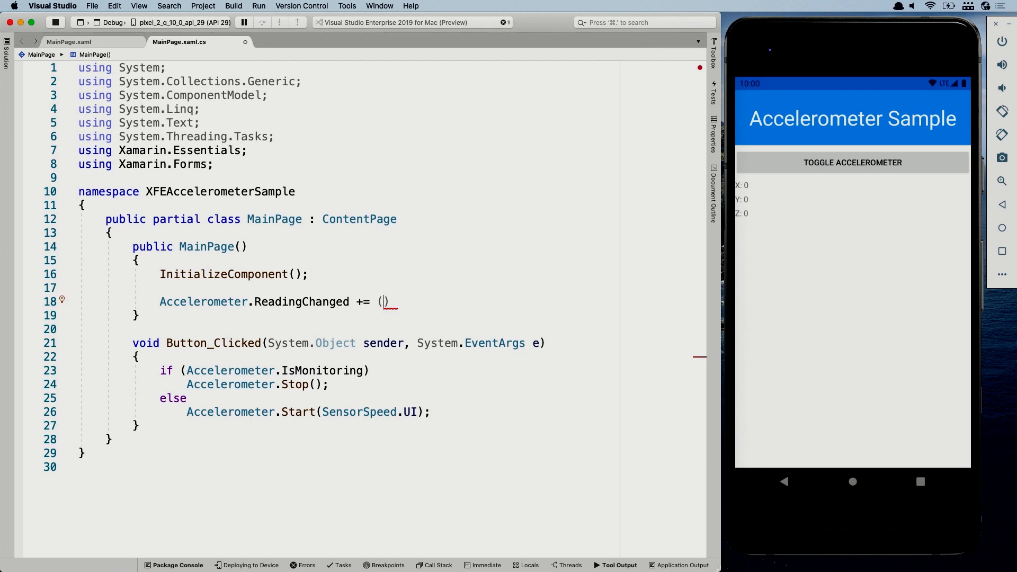
text(sender)
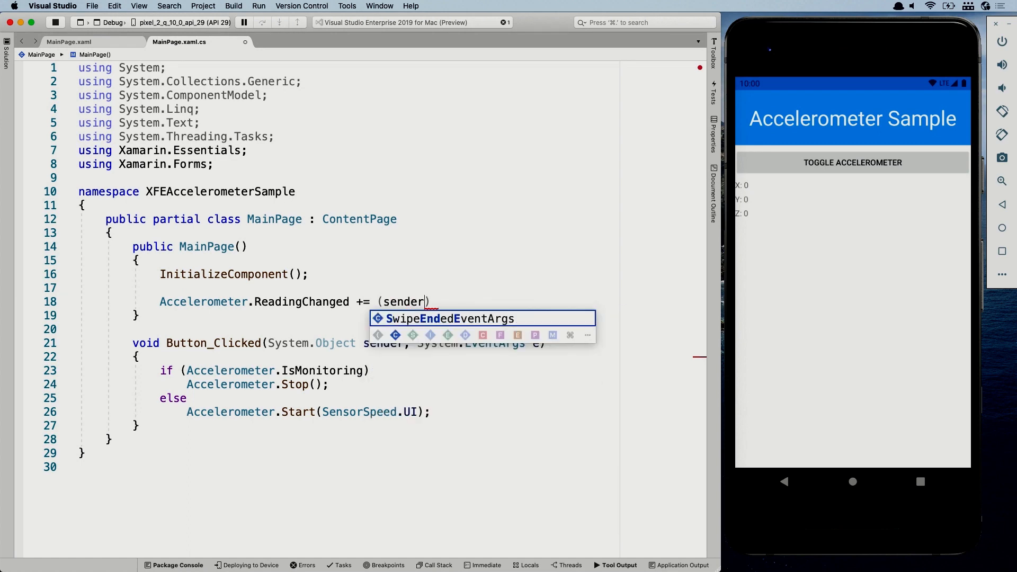
text(, args)
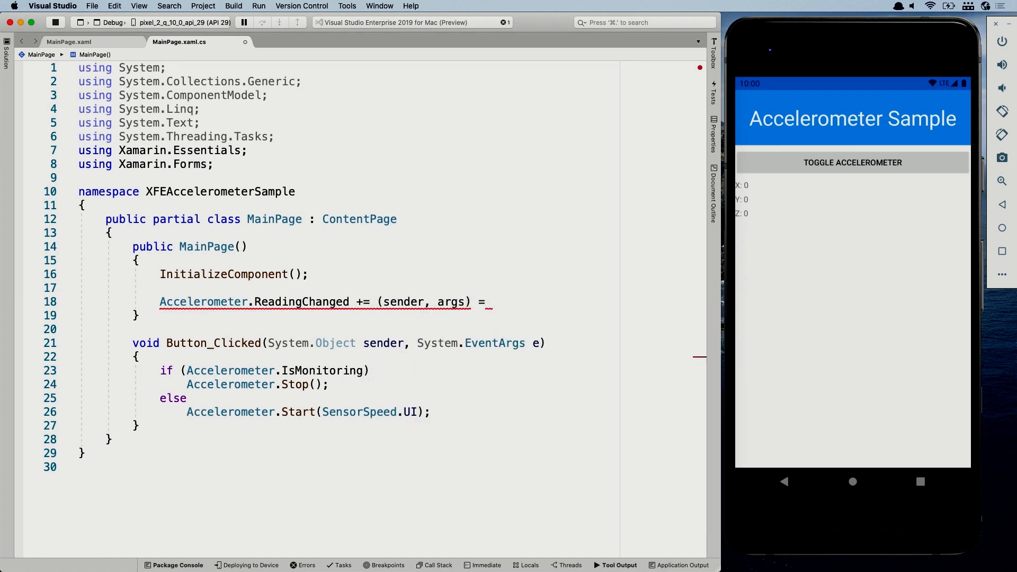
text(> { })
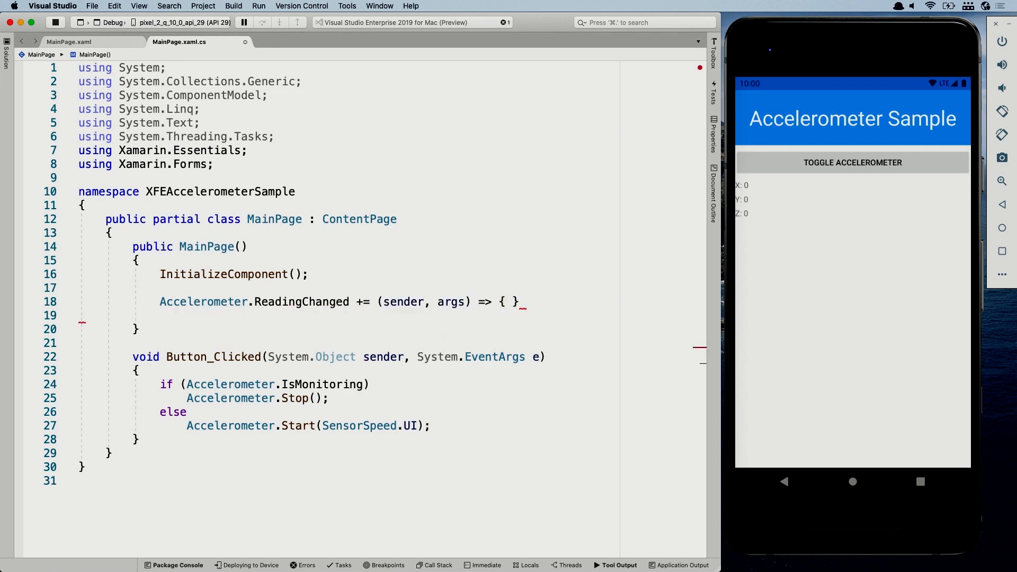
text(;)
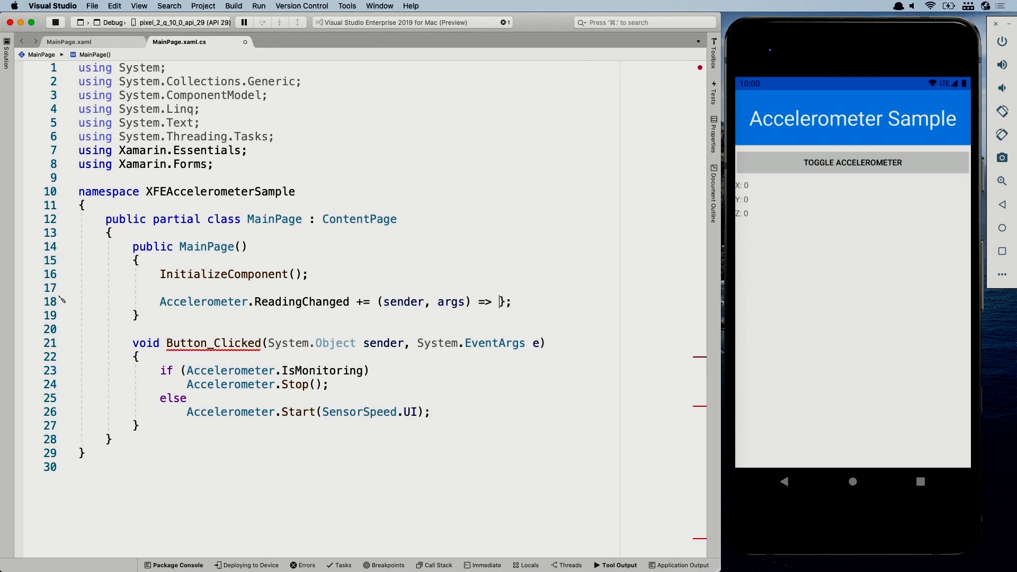
key(Enter)
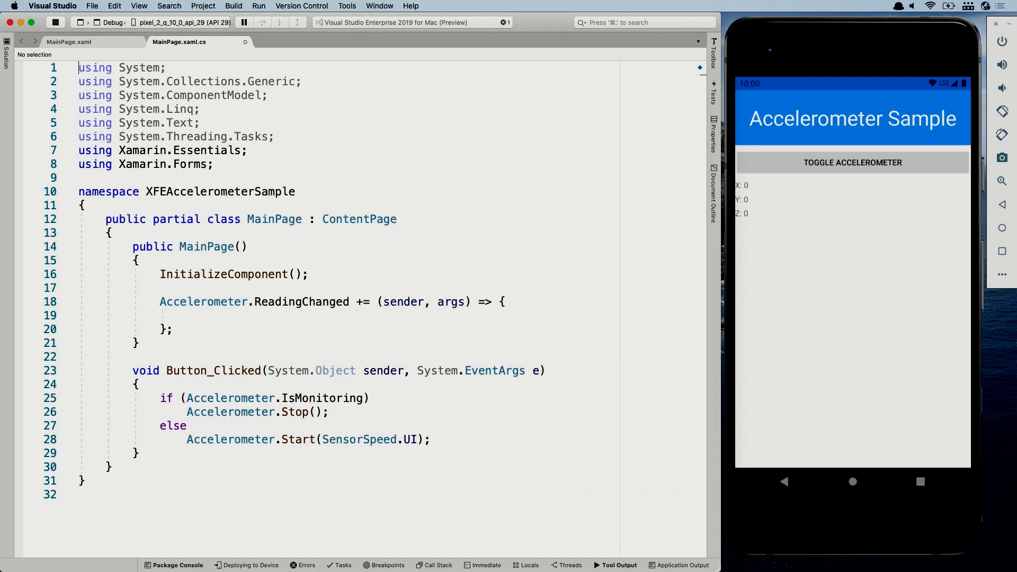
click(500, 302)
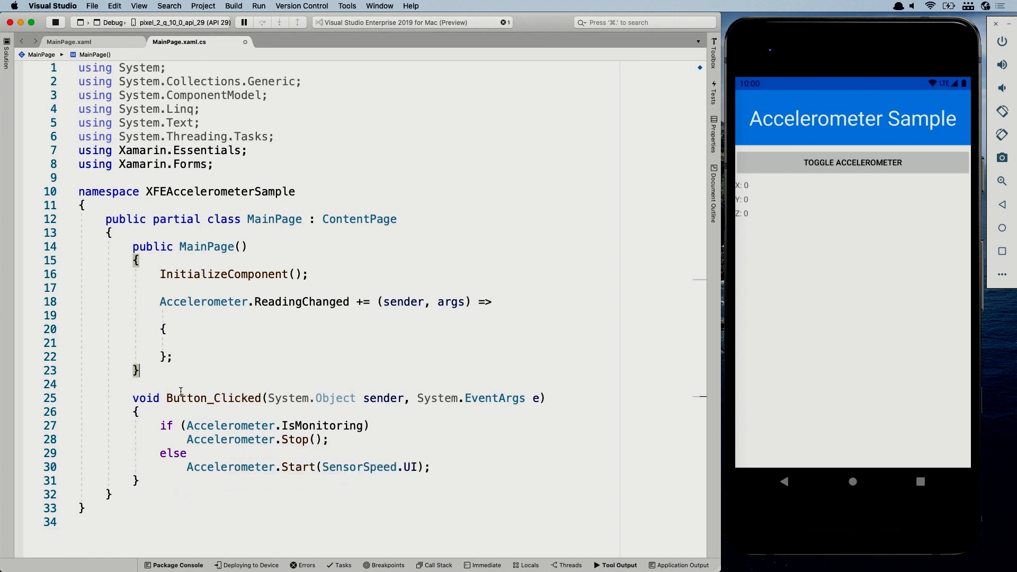
Write Accelerometer_ReadingChanged(object sender, AccelerometerChangedEventArgs args) and subscribe it instead of the lambda
text(void)
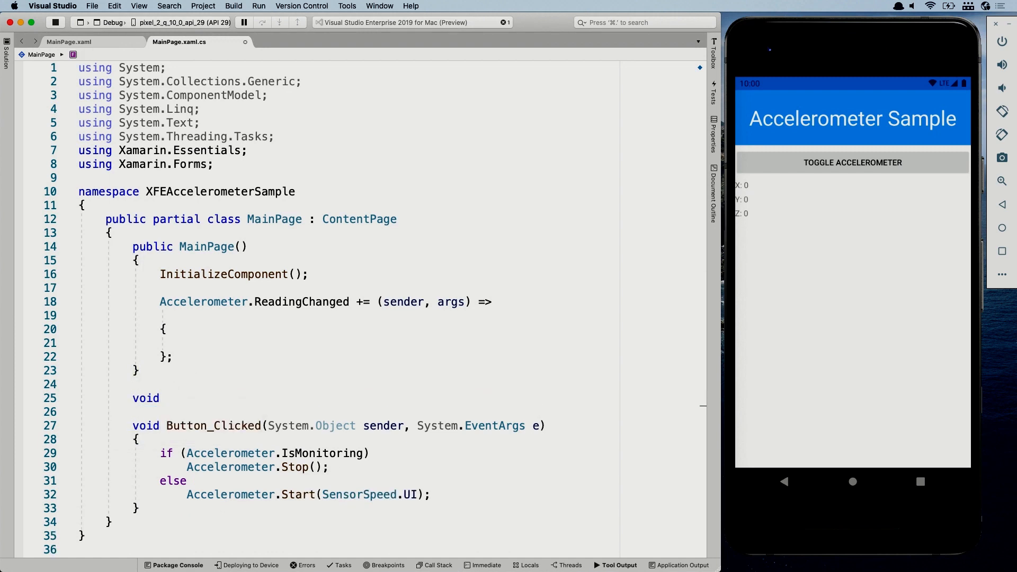
text(Accele)
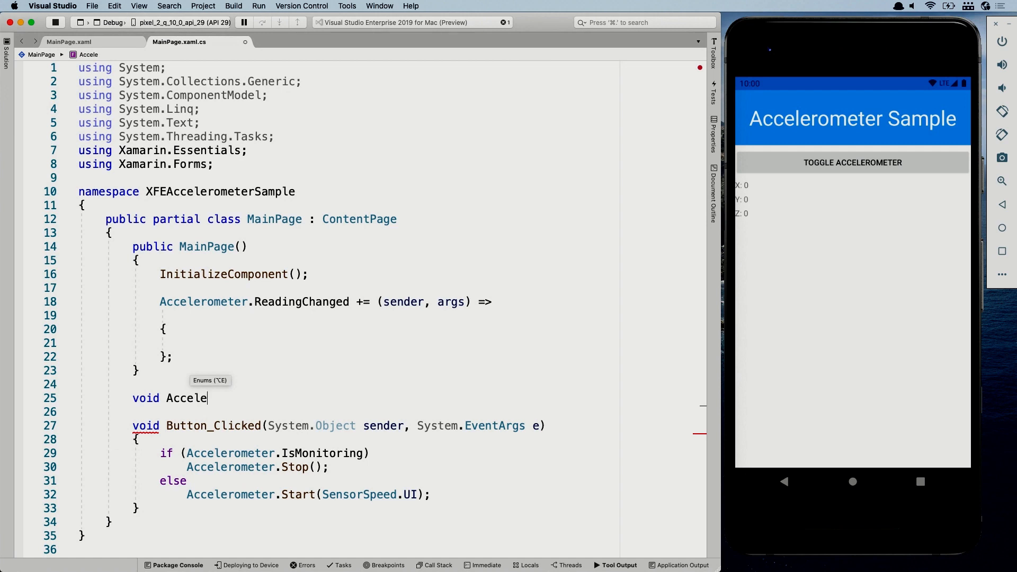
text(rometer_)
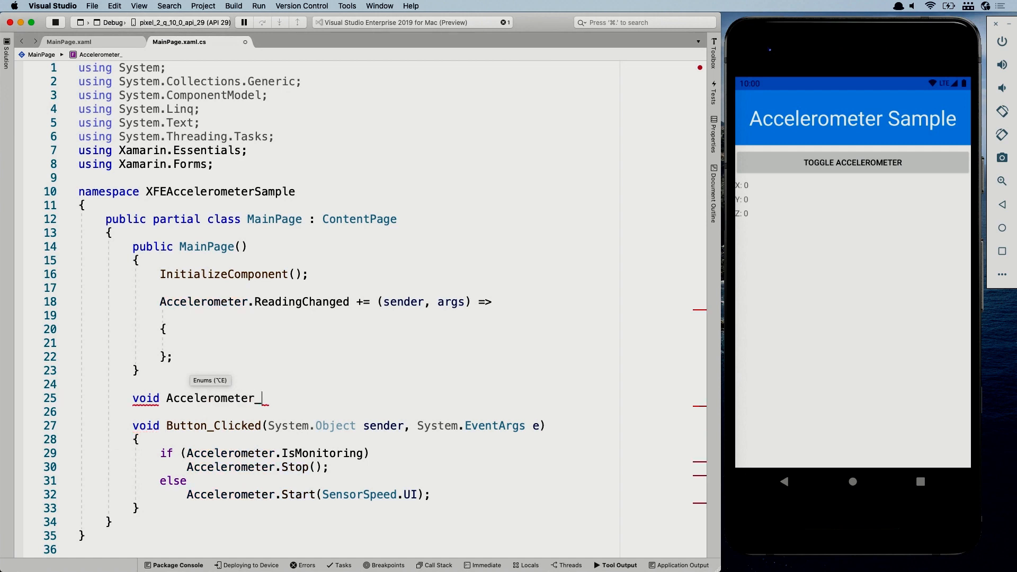
text(ReadingChange)
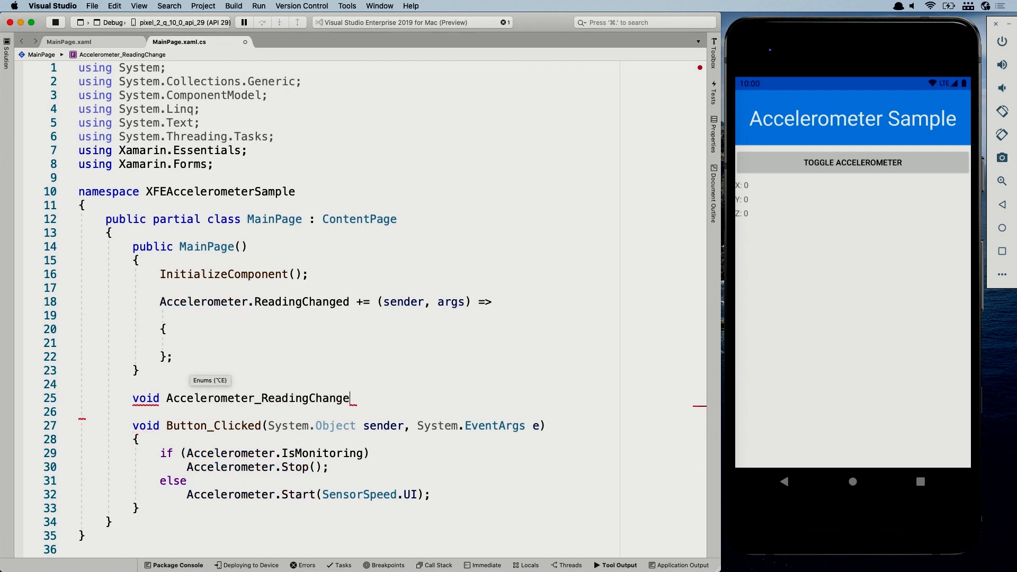
text(d(ob)
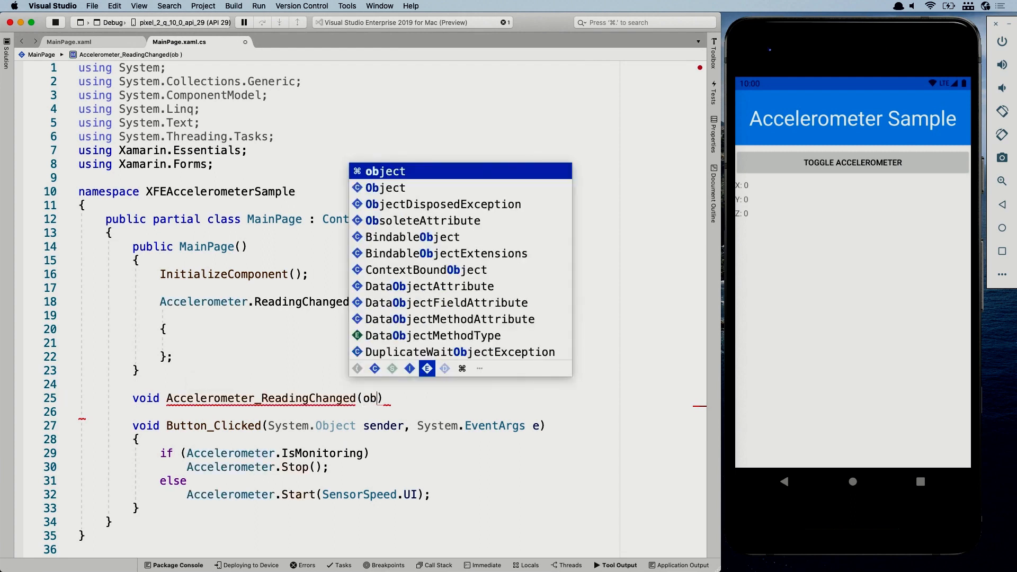
text(ject sen)
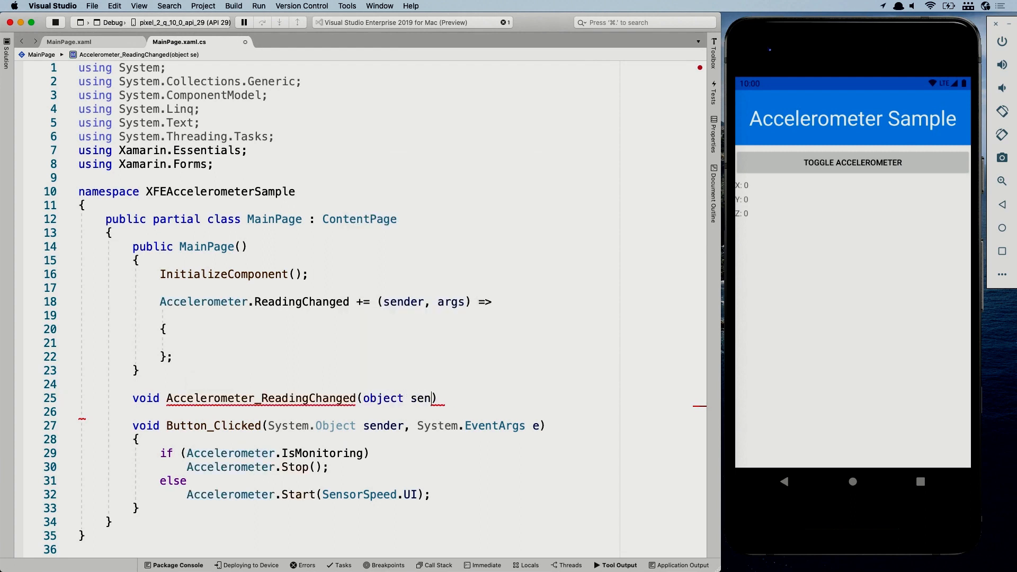
text(der,)
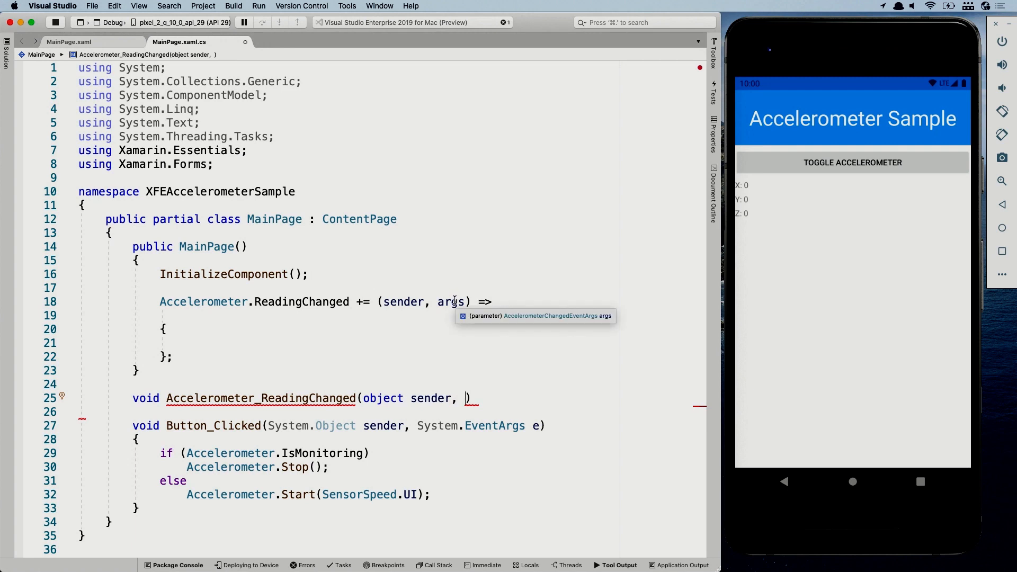
text(AccelerometerChangedEventArgs args)
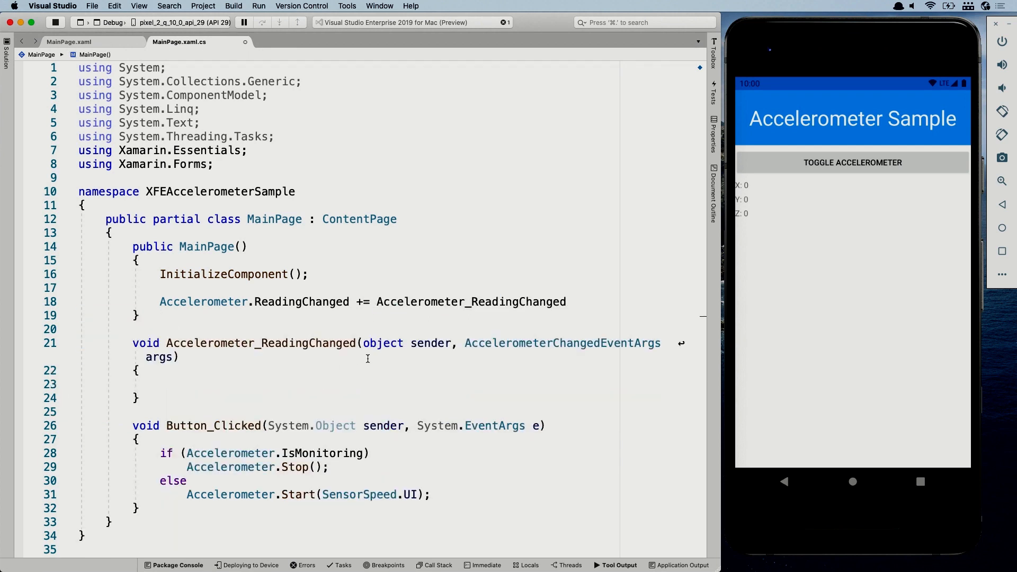
text(;)
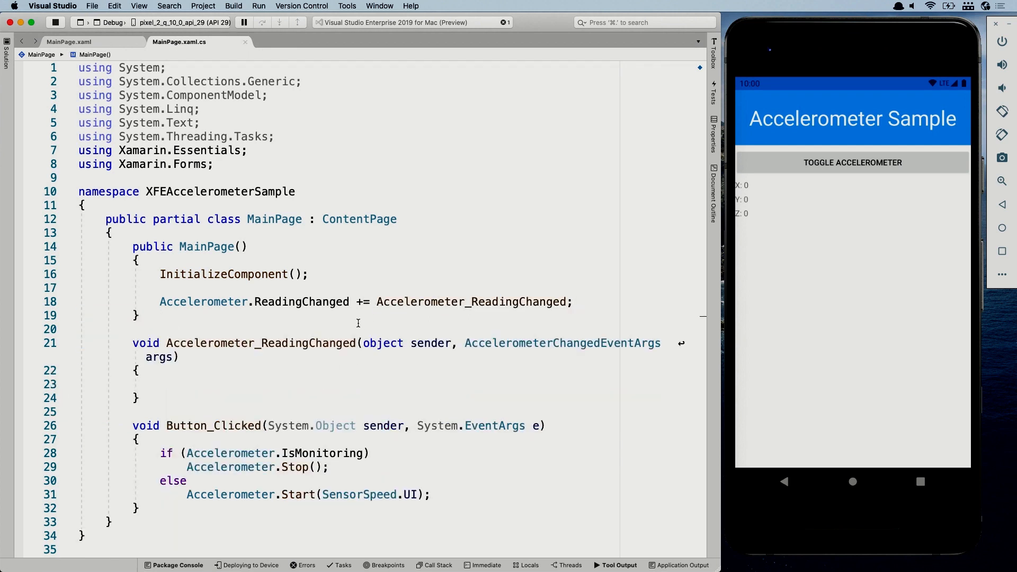
mouse_move(281, 349)
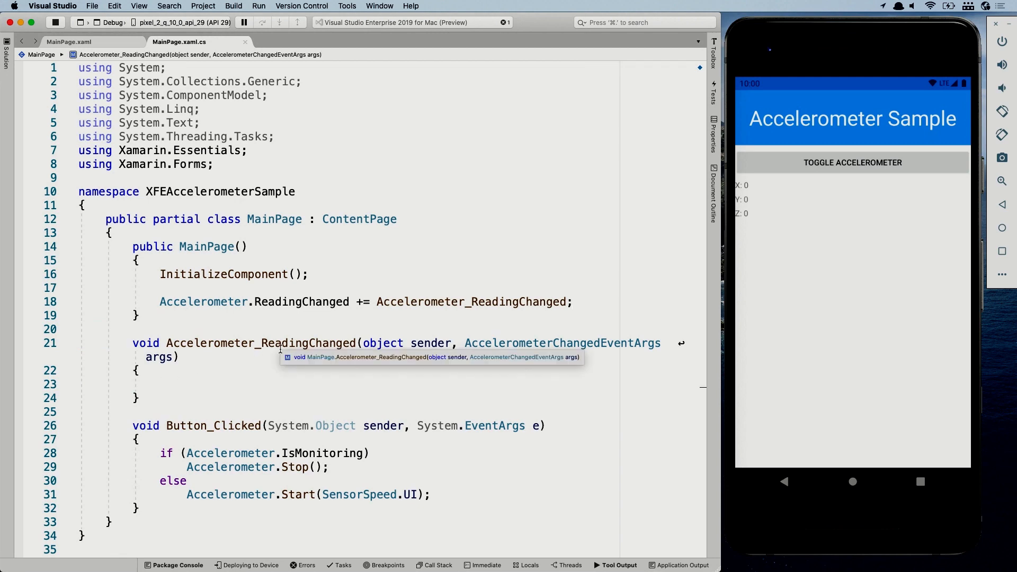
Assign args.Reading.Acceleration X, Y and Z to xResult, yResult and zResult Text
text(xL)
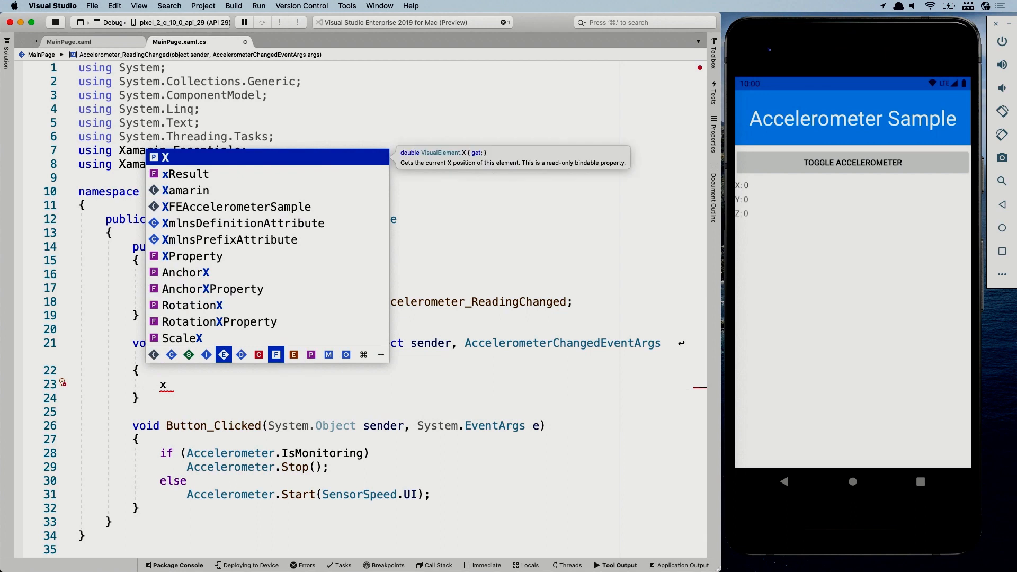
text(La)
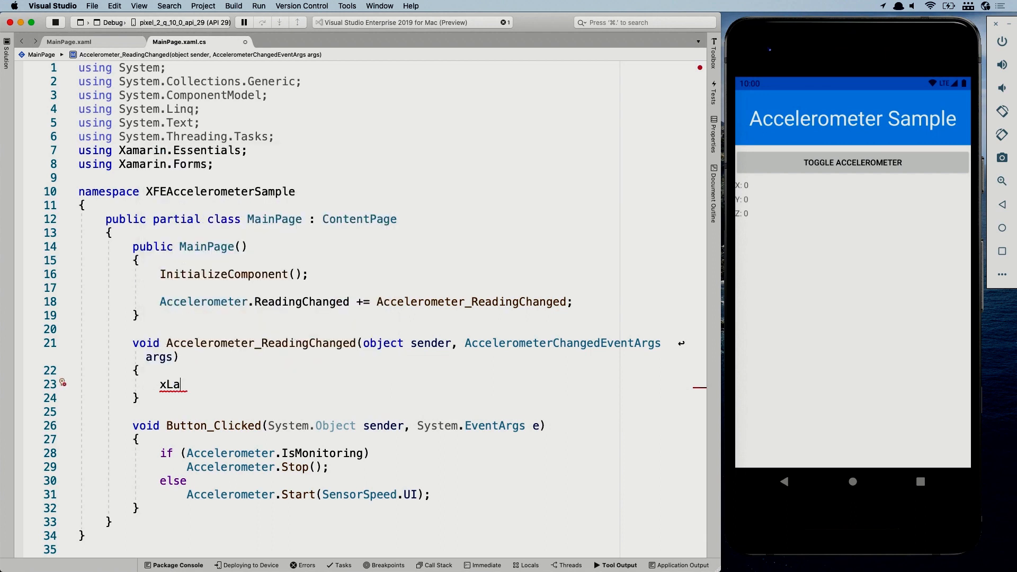
text(Result)
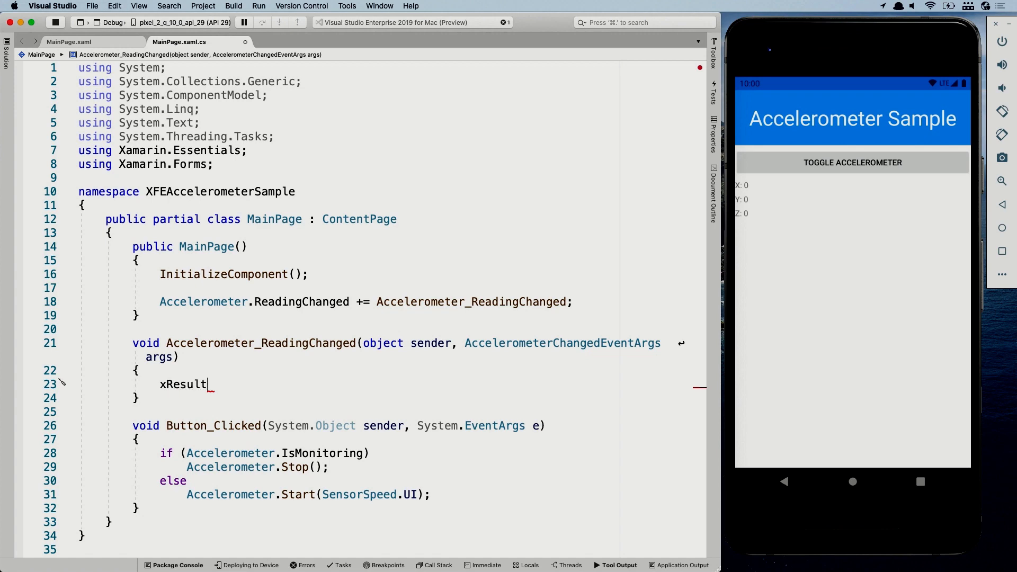
text(.Text =)
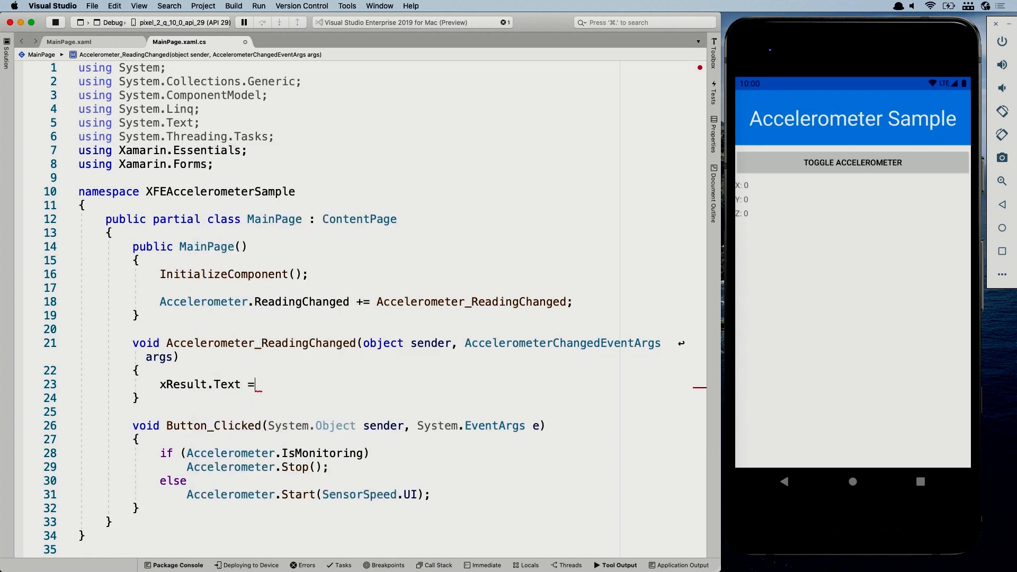
text(arg)
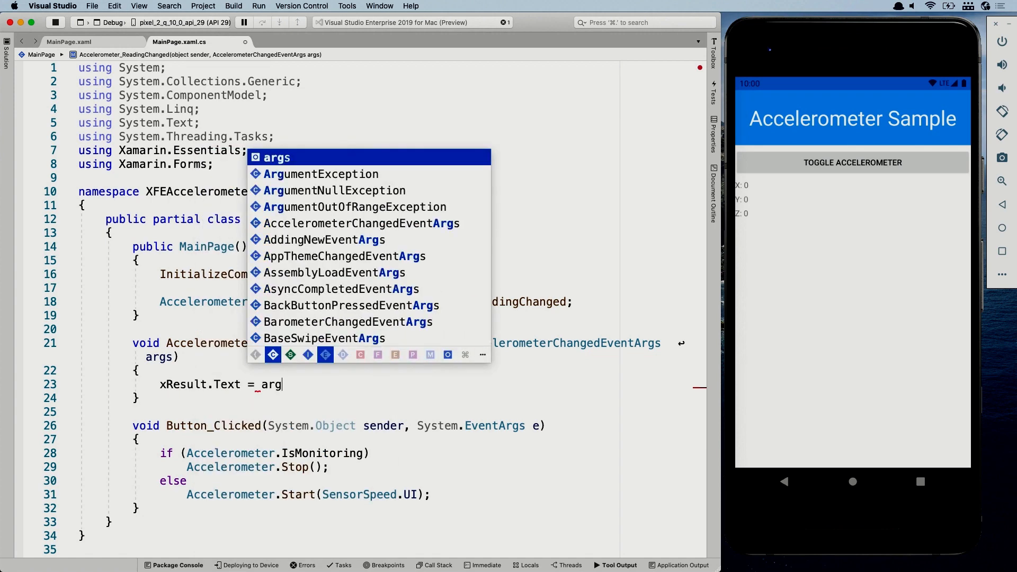
text(.)
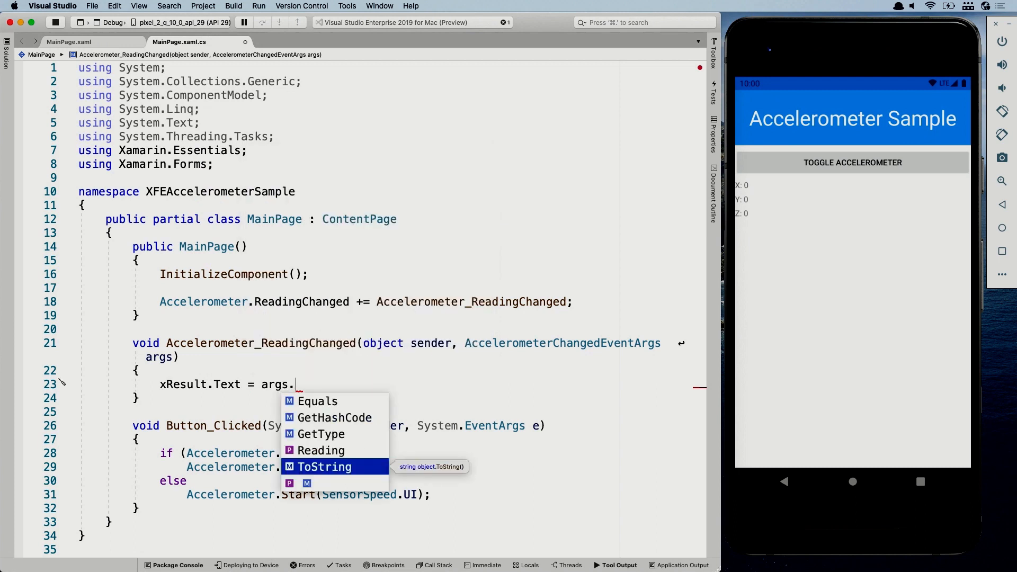
text(Reading.)
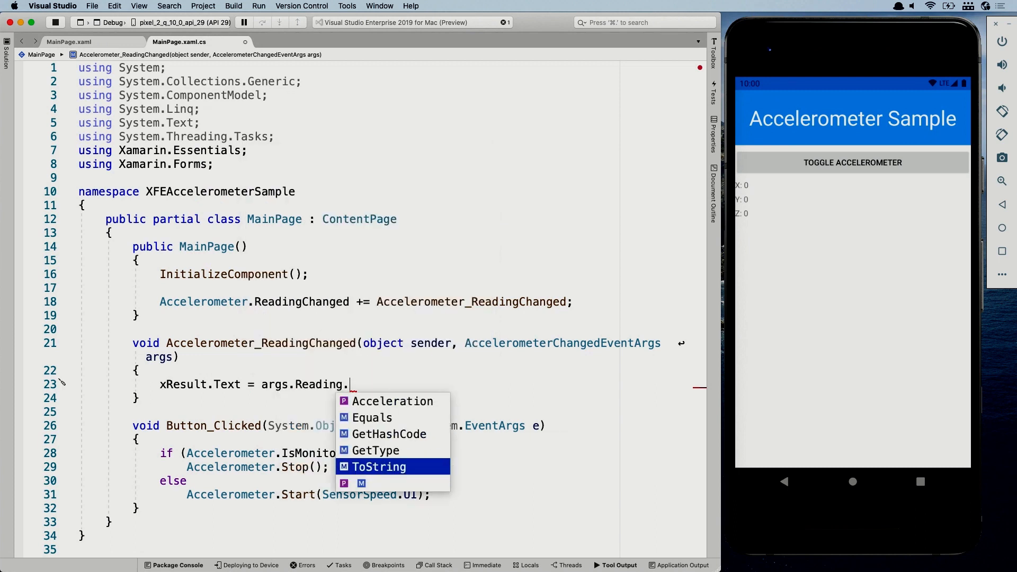
key(Up)
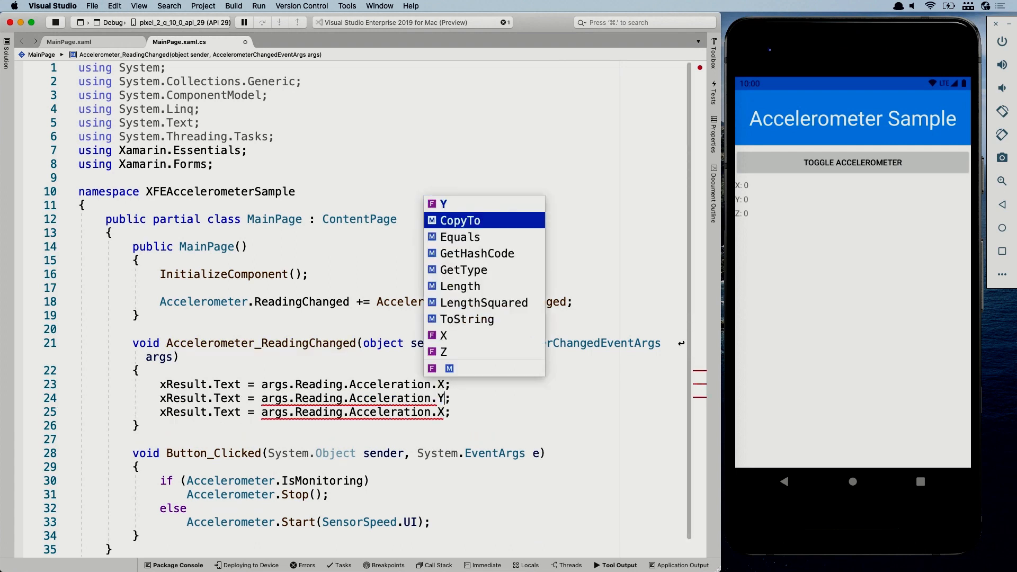
text(Z)
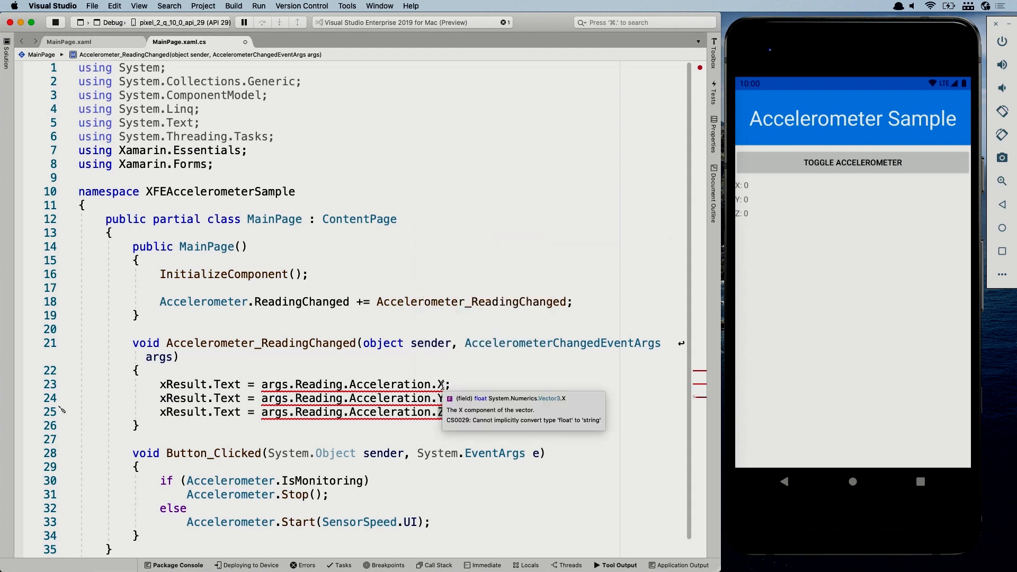
mouse_move(460, 377)
text(z)
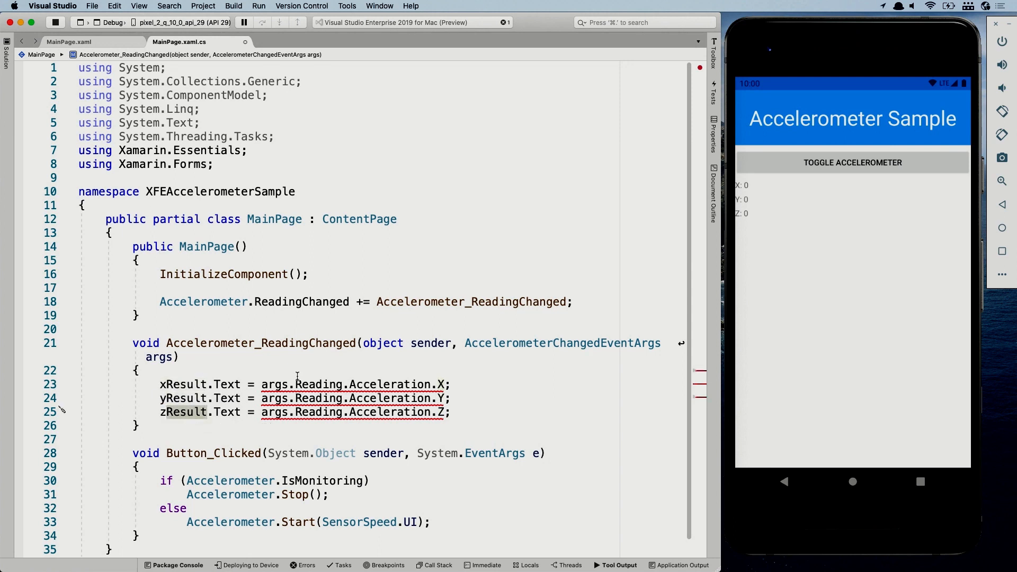
Format the readings as $"X: {…}", $"Y: {…}", $"Z: {…}" and relaunch the app
text($+)
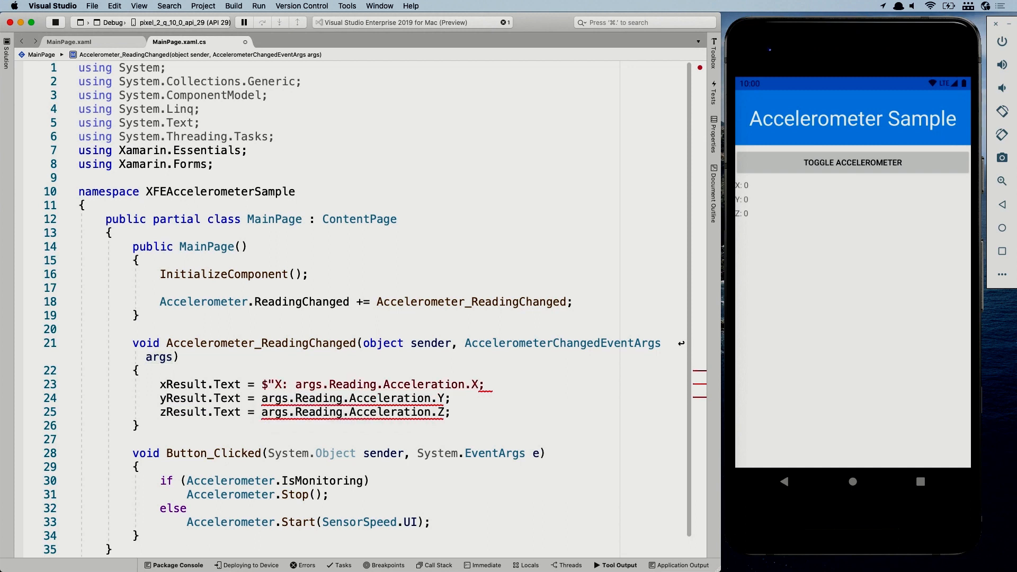
text({)
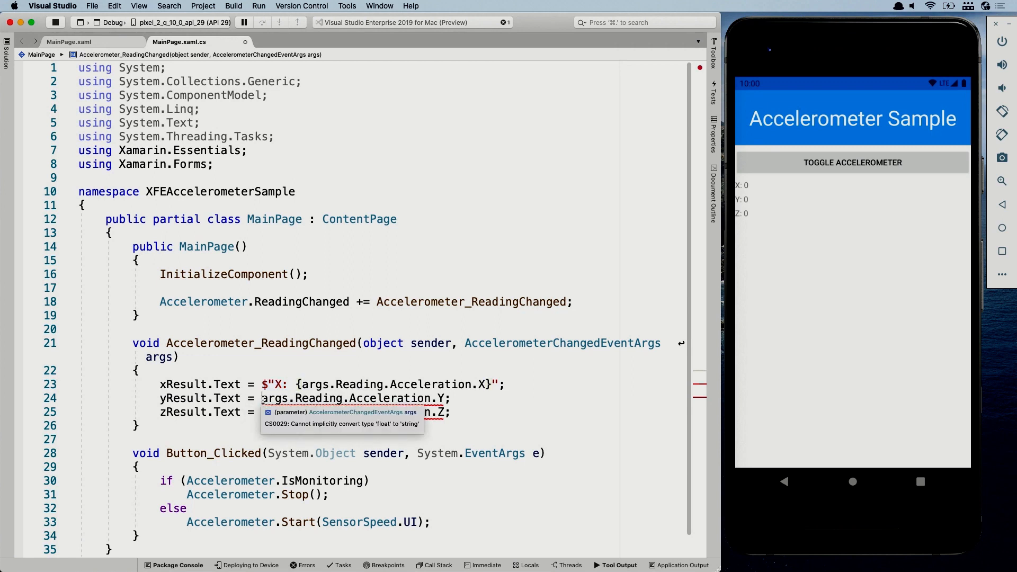
text($"X:)
click(306, 412)
text( $"Z:)
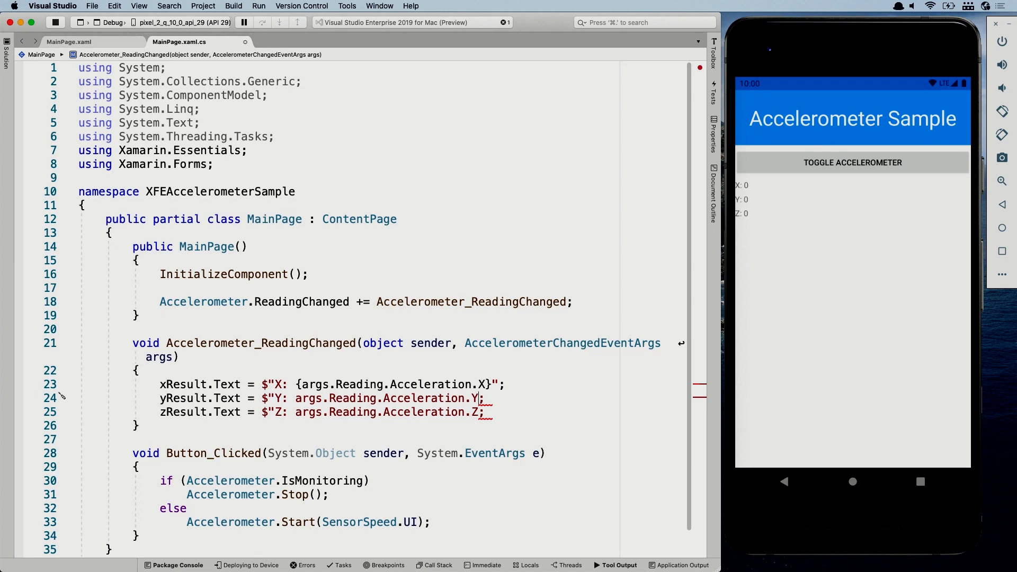
text(}")
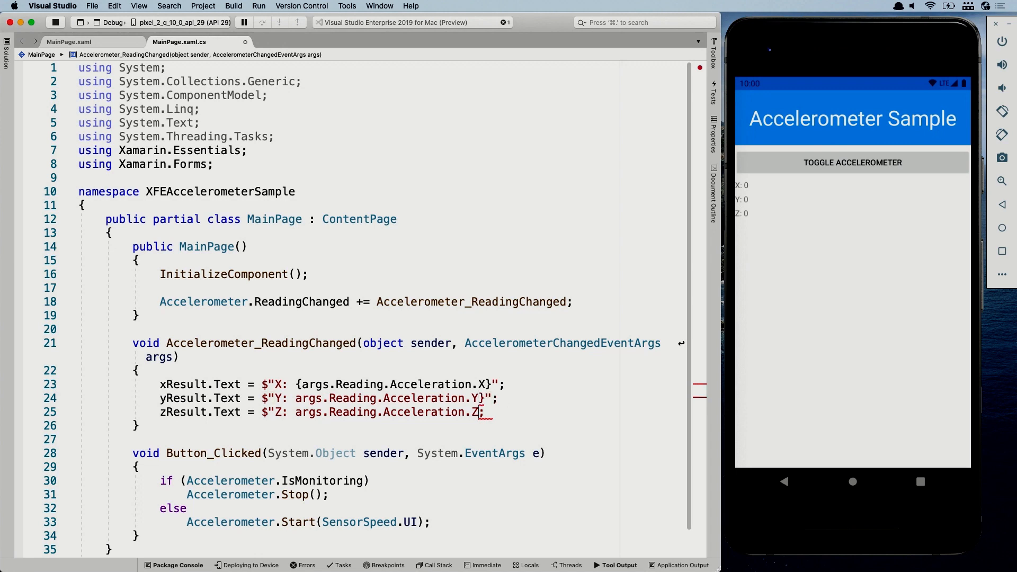
text(}")
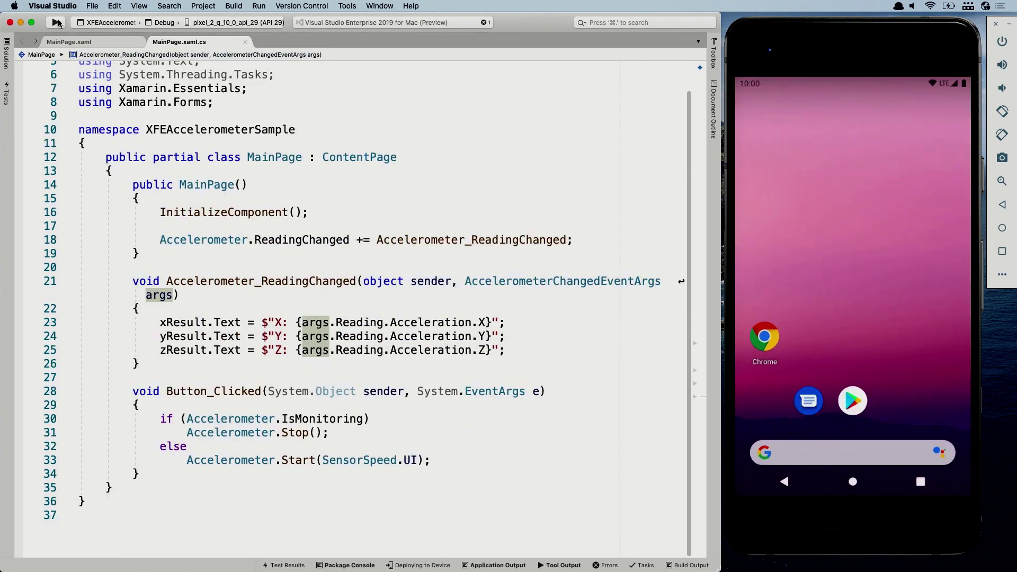
Tap TOGGLE ACCELEROMETER in the emulator so the labels show X: 0, Y: 1, Z: 0
click(54, 23)
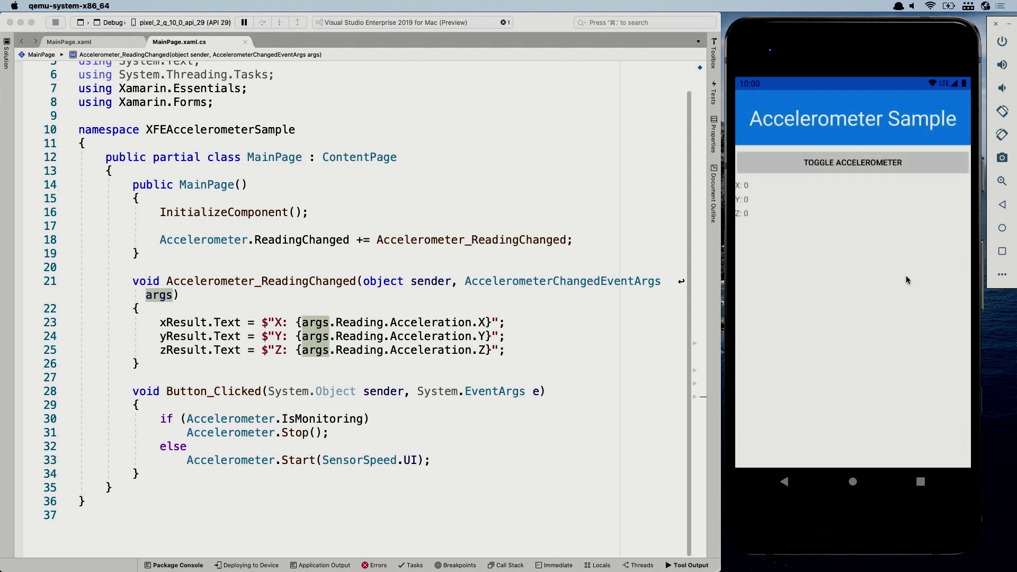
click(852, 163)
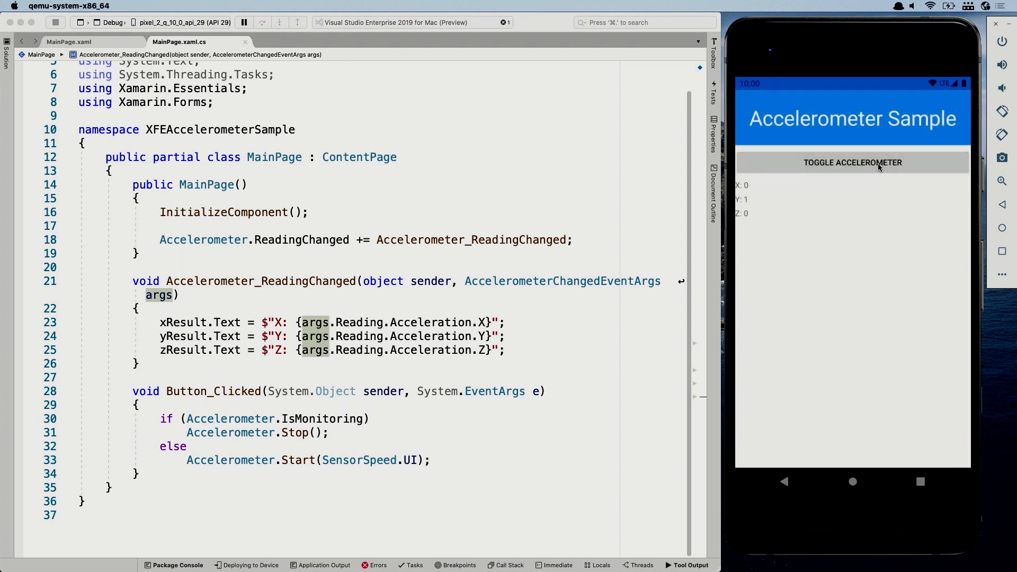
mouse_move(749, 207)
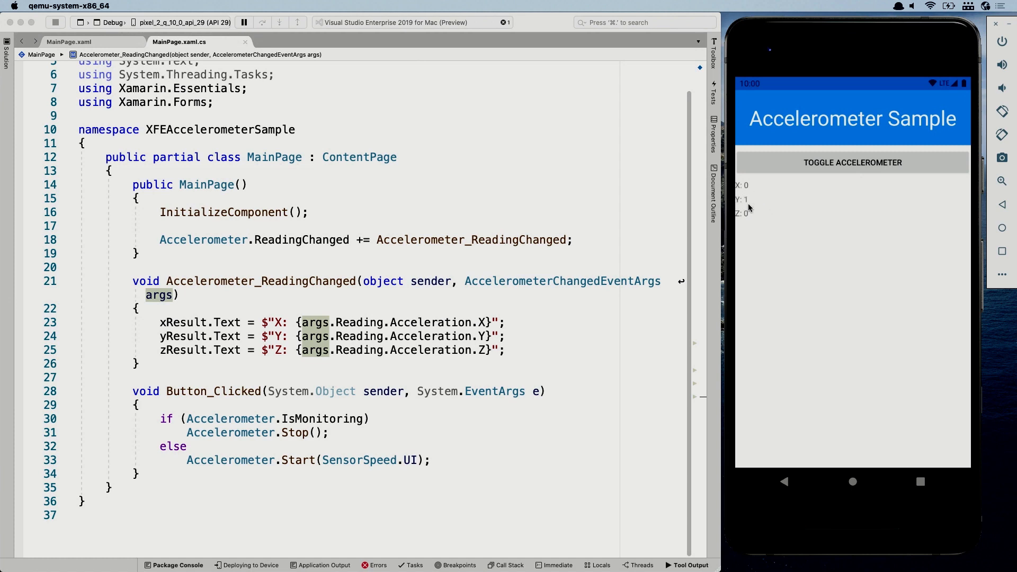
mouse_move(787, 210)
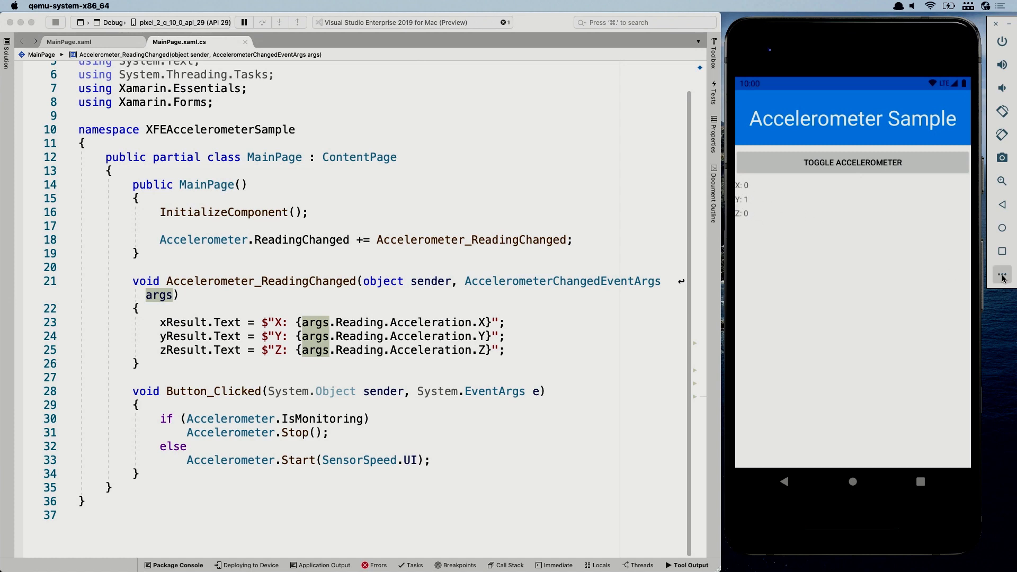
Rotate the virtual phone through ROTATION_0, ROTATION_180 and back via Virtual sensors
click(1000, 274)
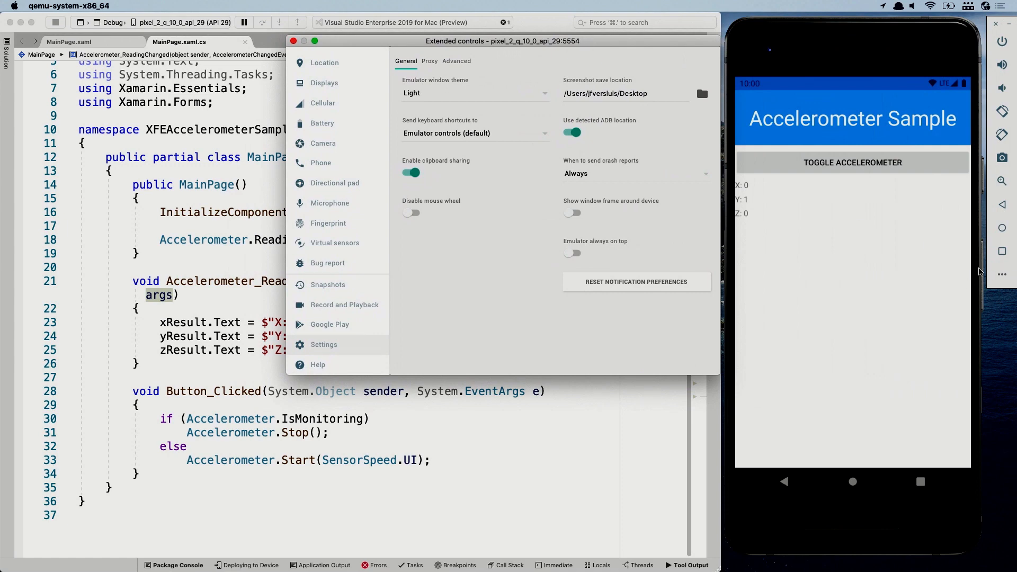
mouse_move(359, 197)
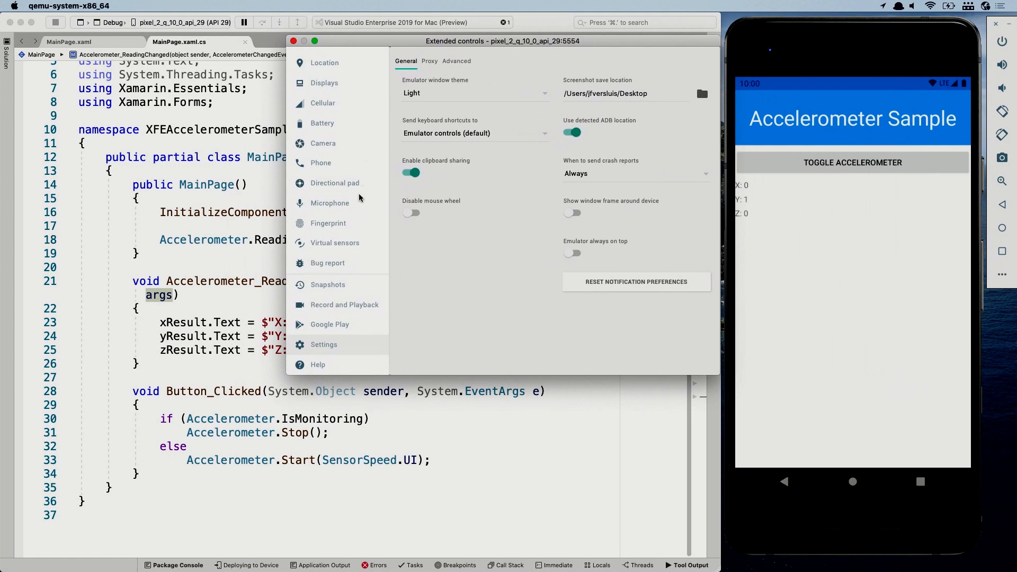
click(335, 243)
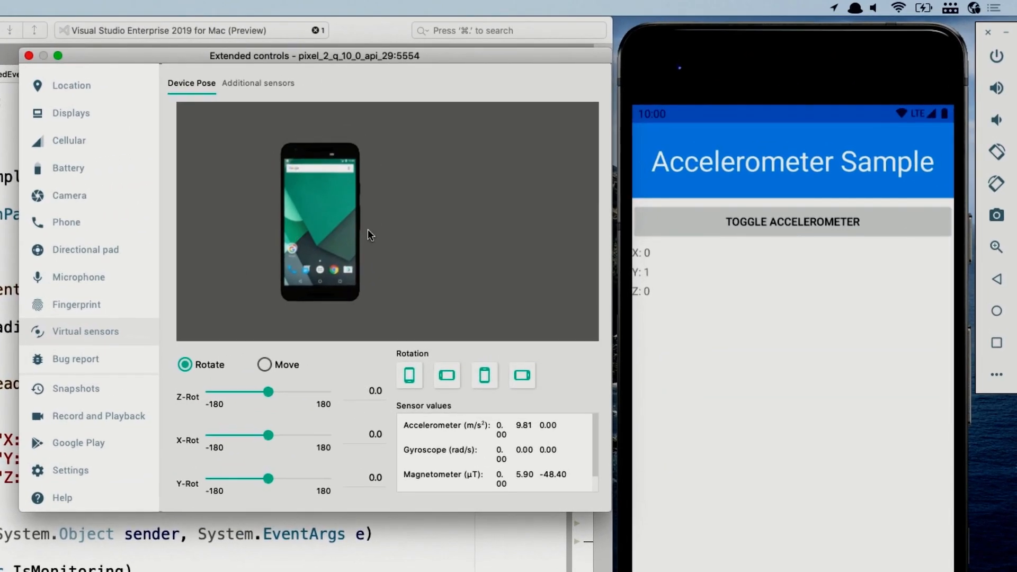
mouse_move(390, 282)
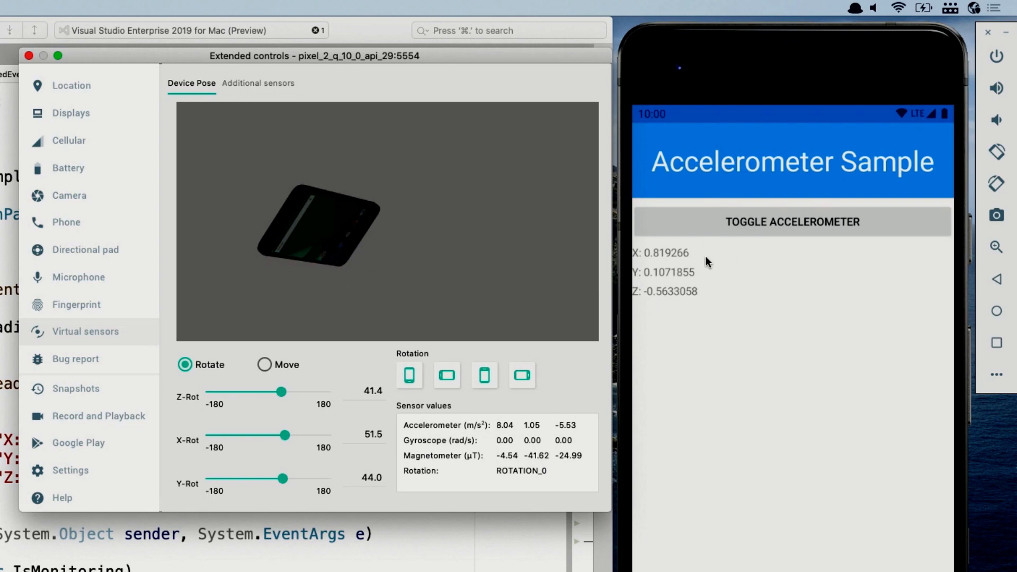
mouse_move(318, 197)
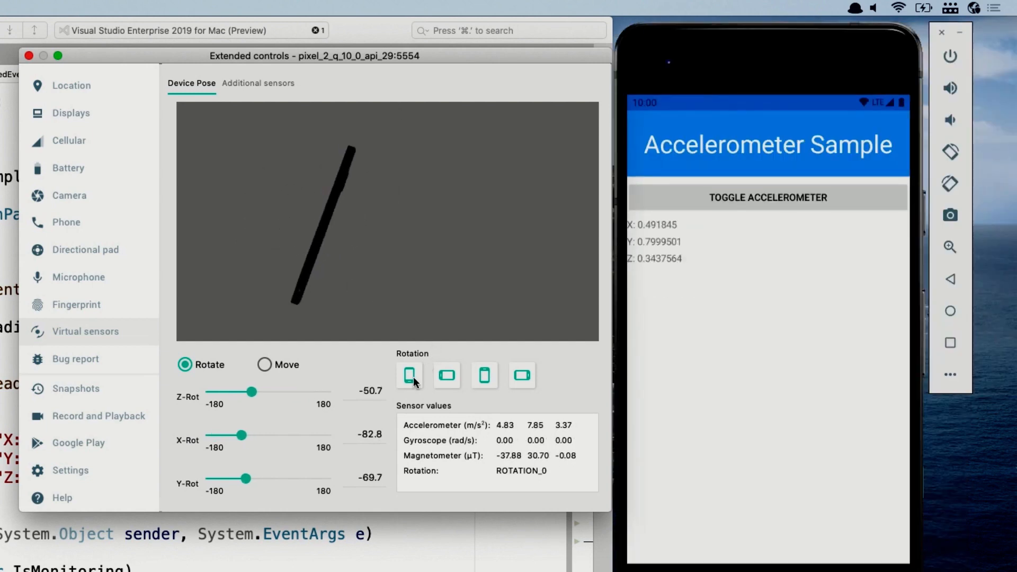
click(408, 376)
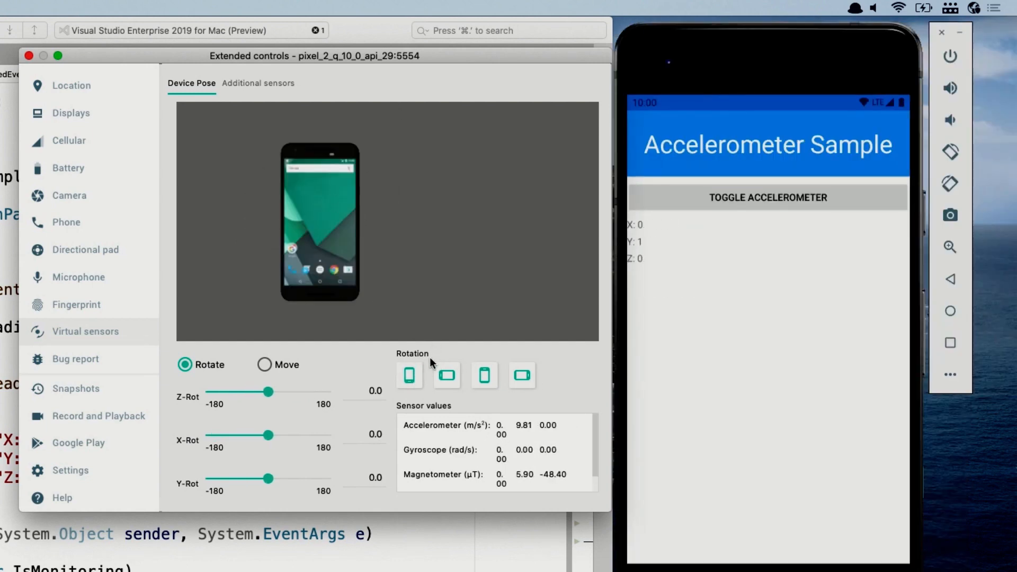
mouse_move(476, 400)
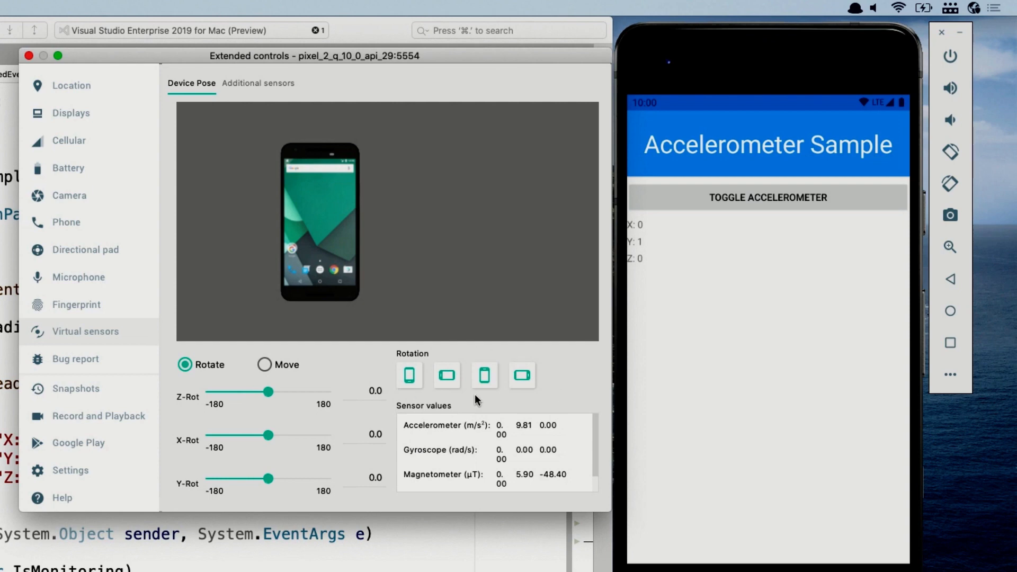
click(484, 375)
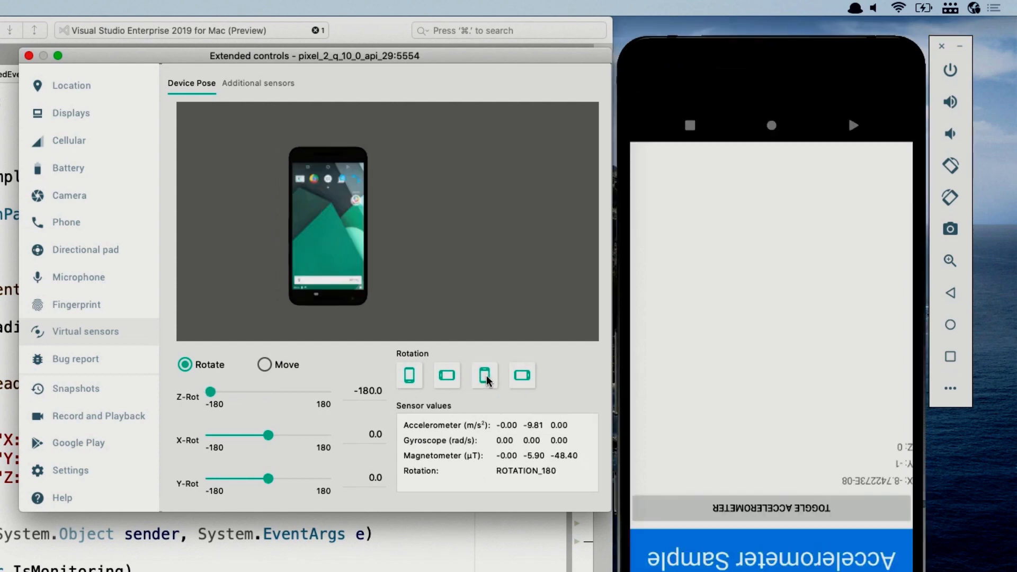
click(408, 376)
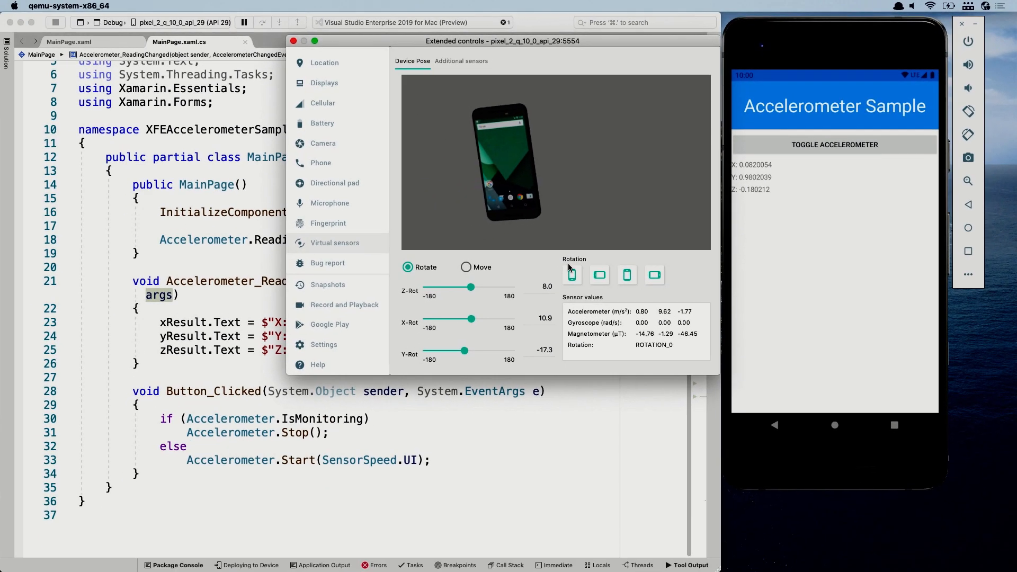
mouse_move(572, 275)
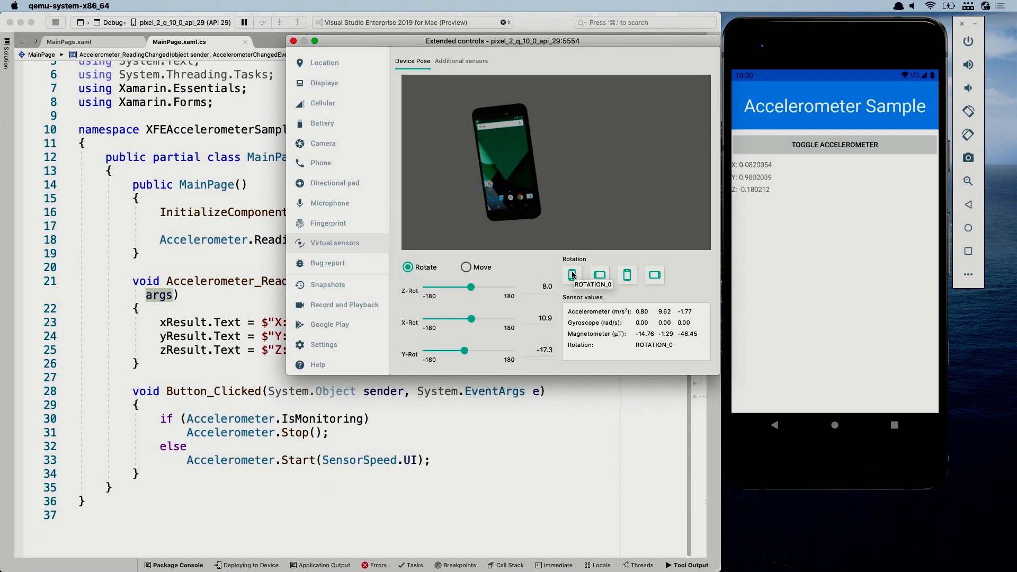
Reset the phone to upright so readings hold X 0, Y 1, Z 0, and close the controls
click(572, 275)
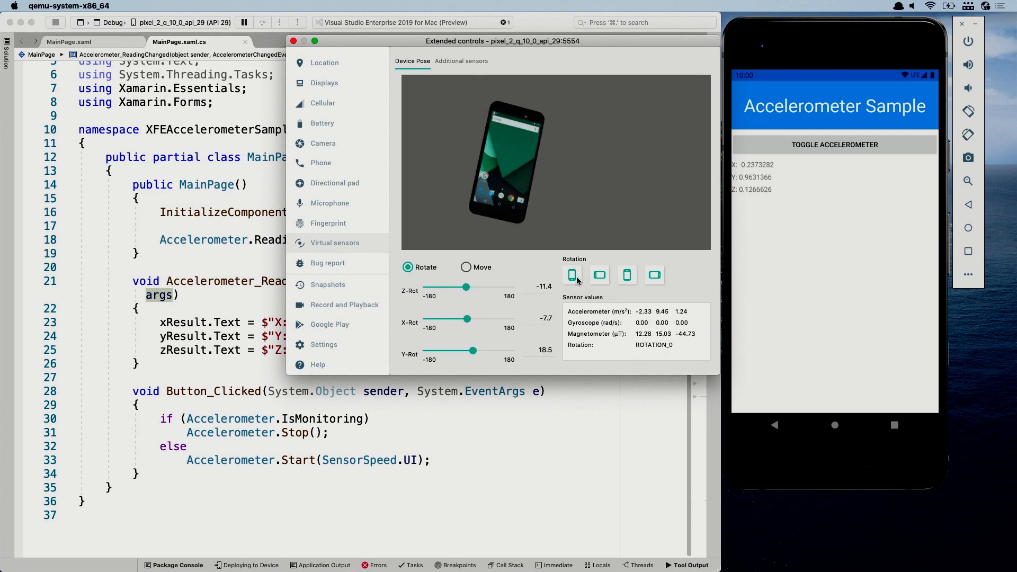
click(572, 275)
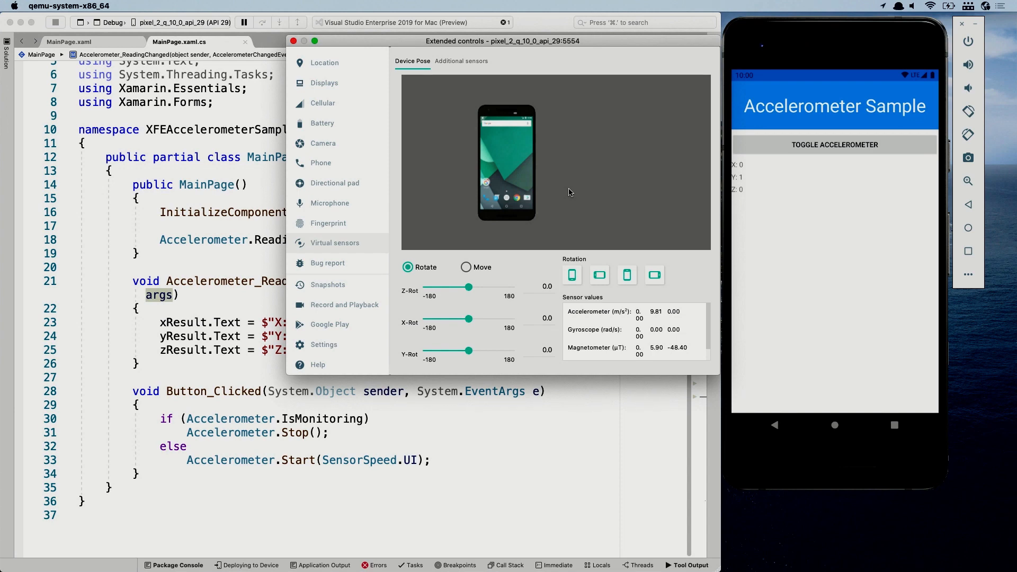
mouse_move(571, 162)
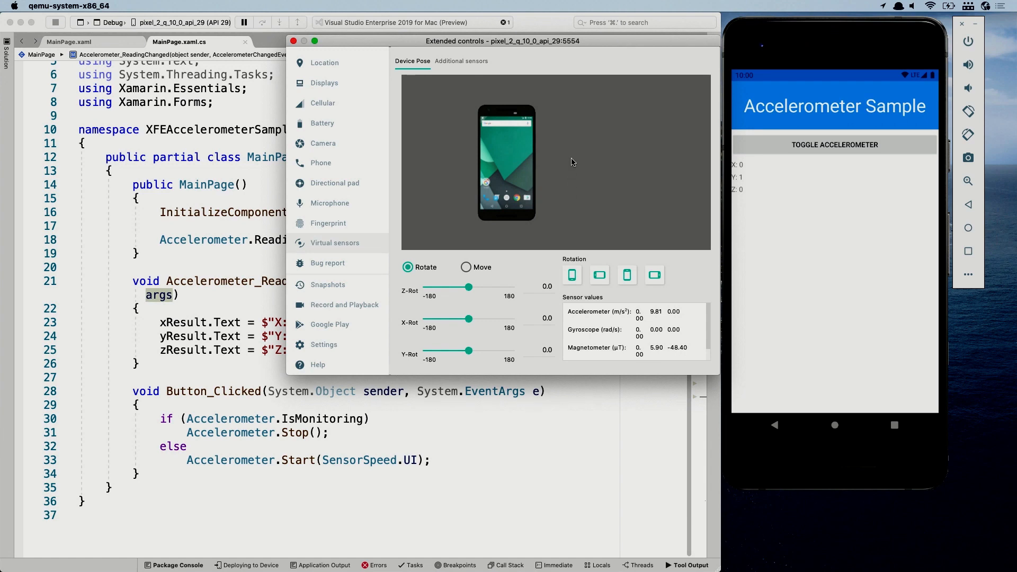
mouse_move(577, 157)
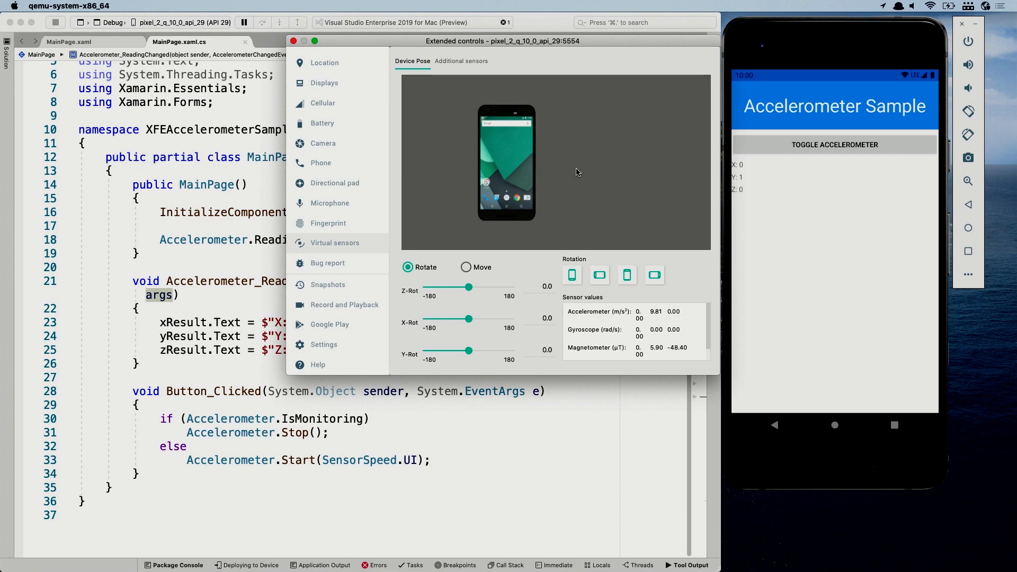
mouse_move(585, 145)
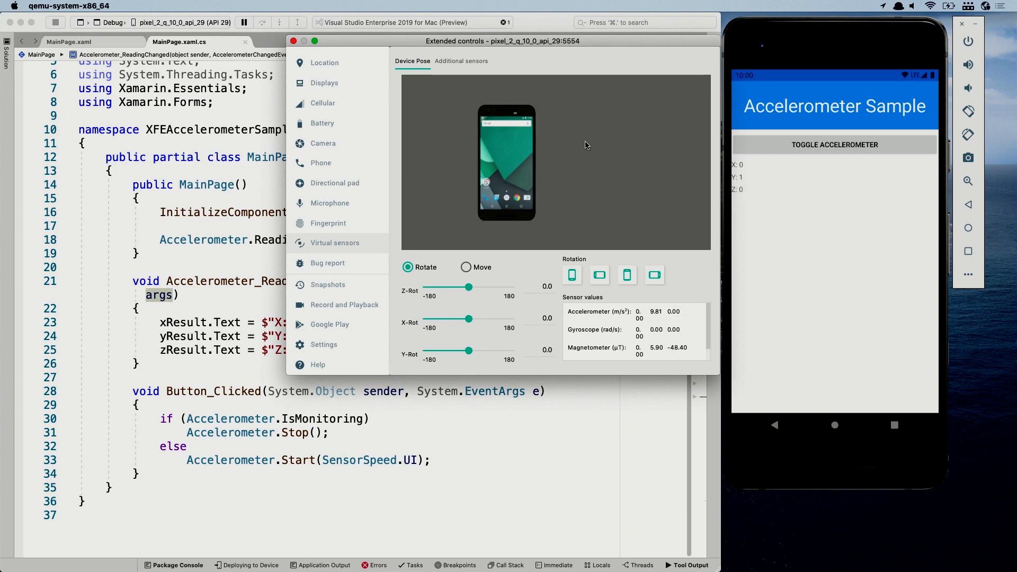
mouse_move(588, 141)
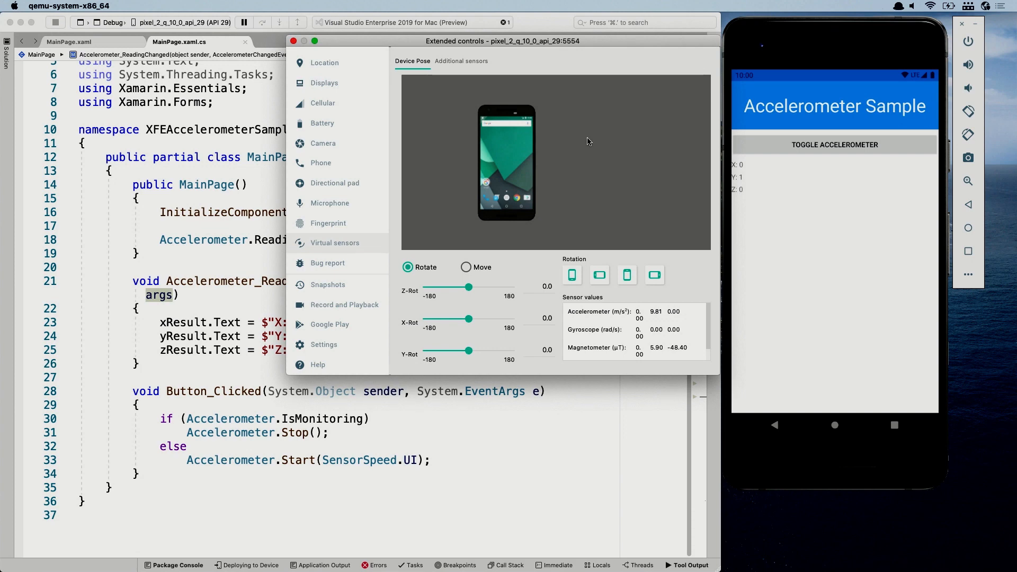
mouse_move(609, 139)
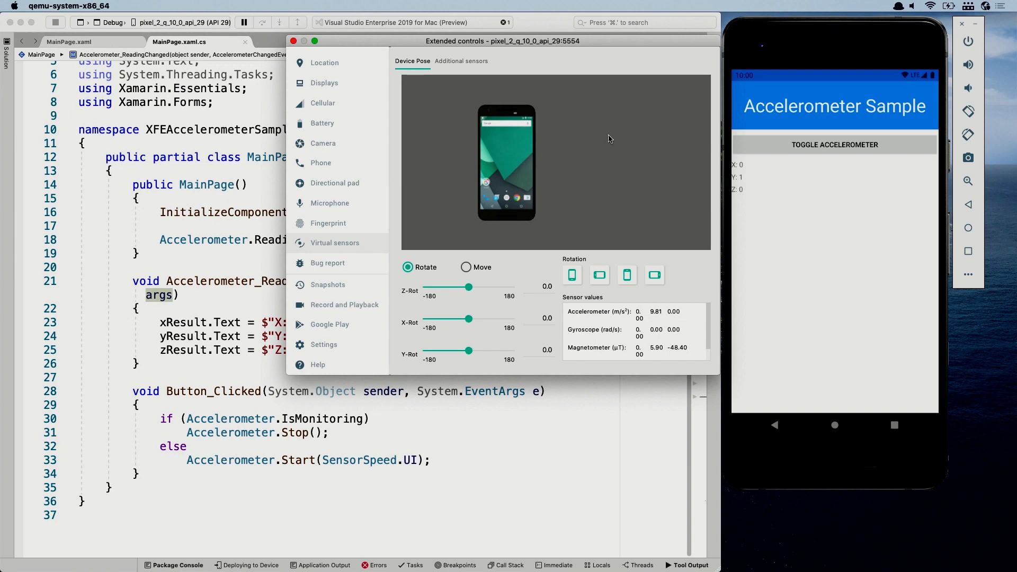
mouse_move(602, 160)
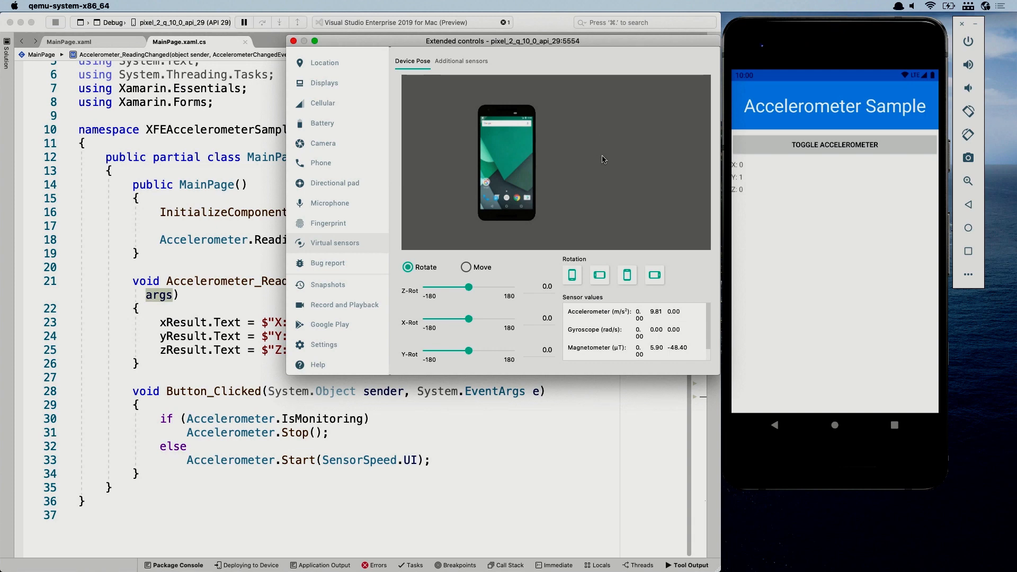
mouse_move(606, 104)
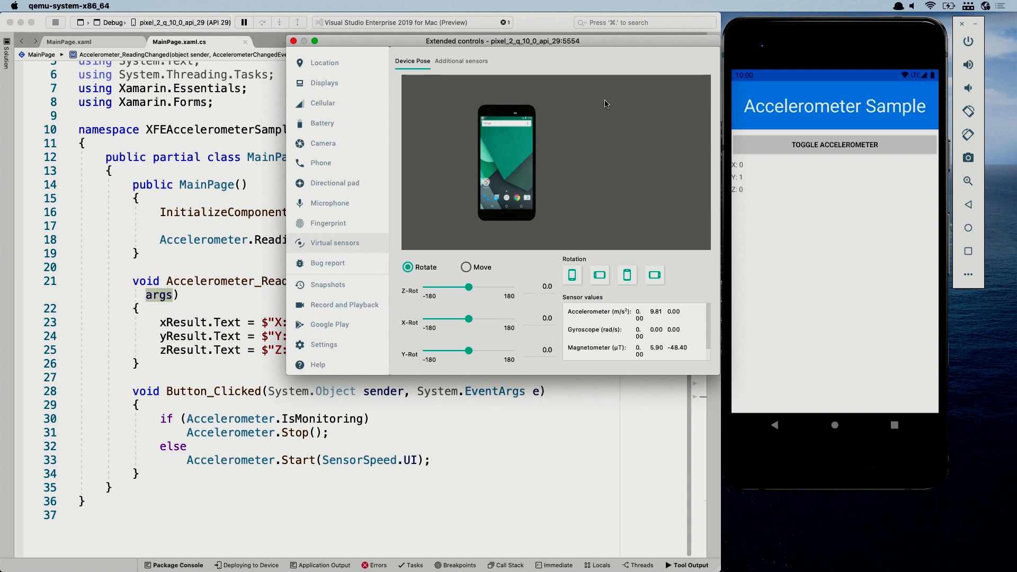
mouse_move(582, 170)
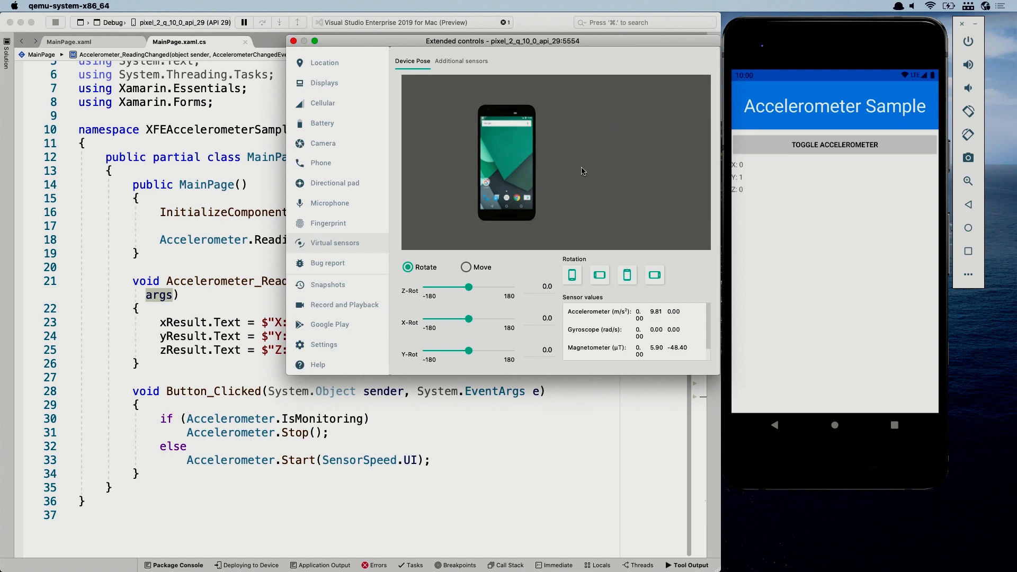
mouse_move(560, 190)
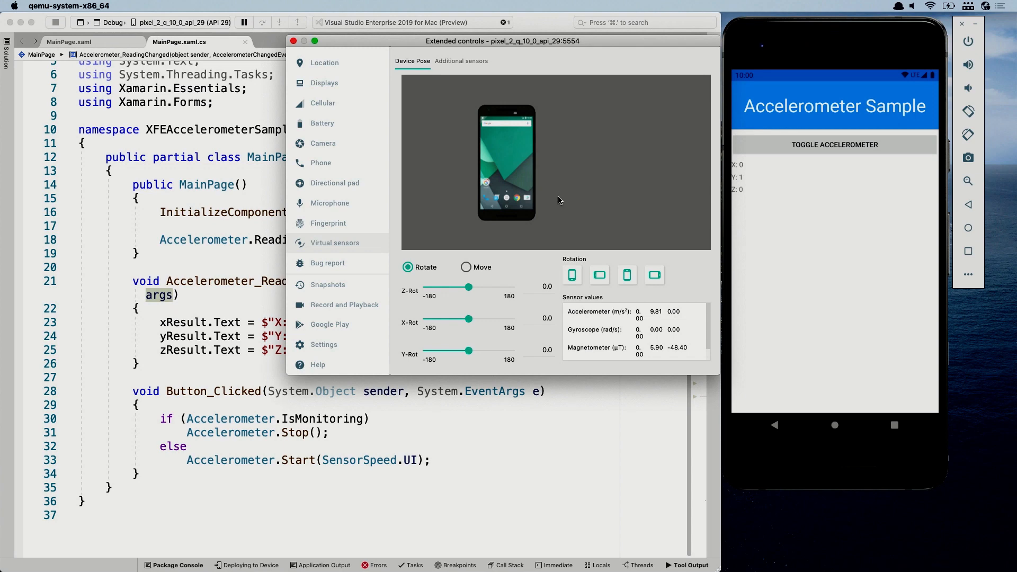
click(299, 54)
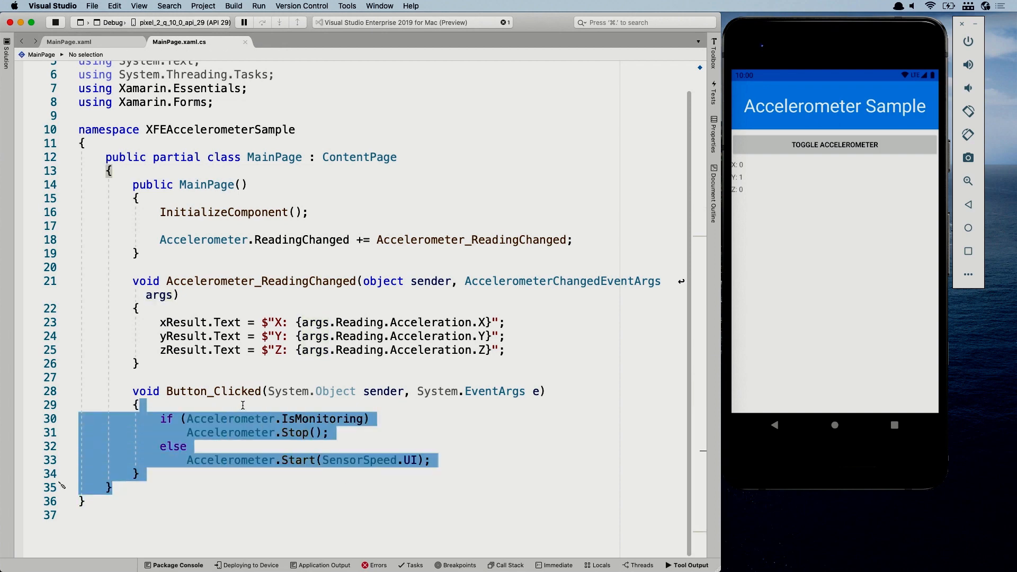
Wrap Button_Clicked's if/else in try { } and begin catch ( with a Feature…Exception suggestion
text(tru)
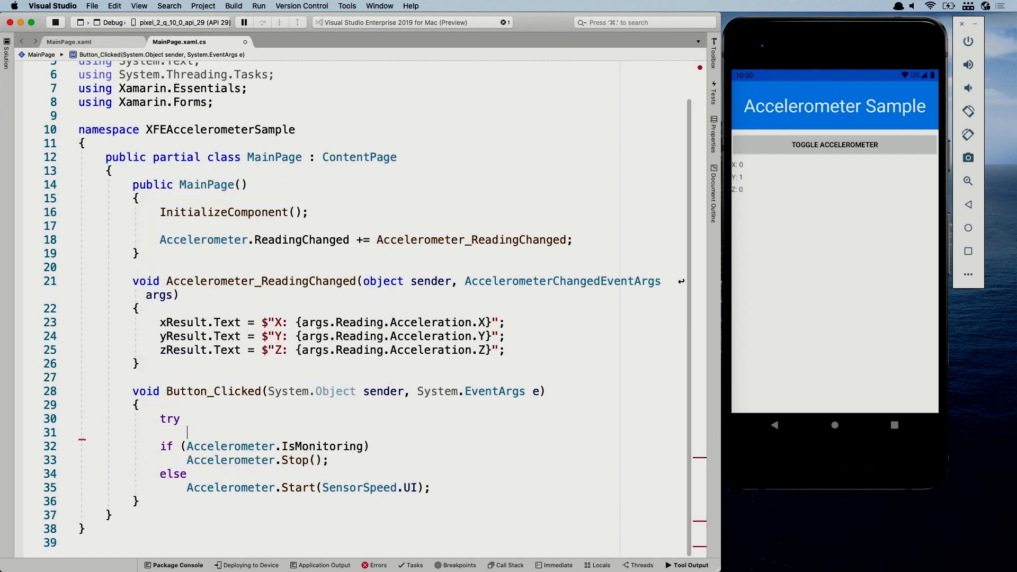
text({)
text(})
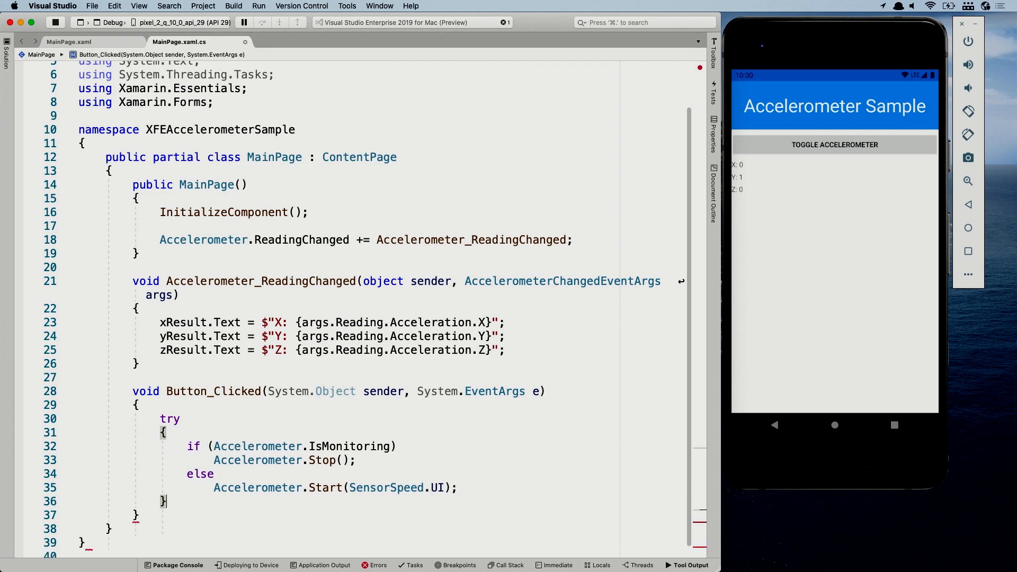
text(catch ()
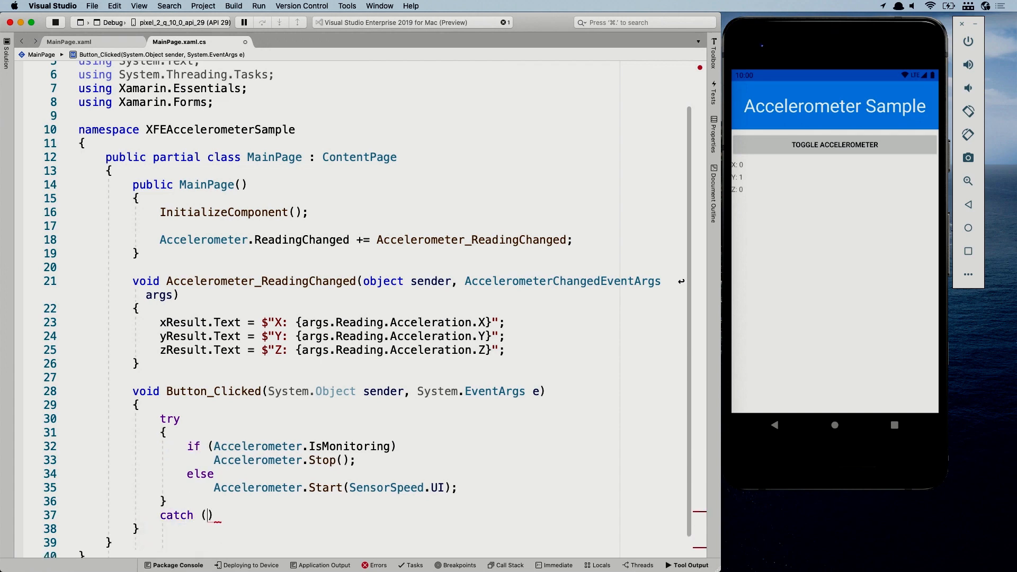
text(Fet)
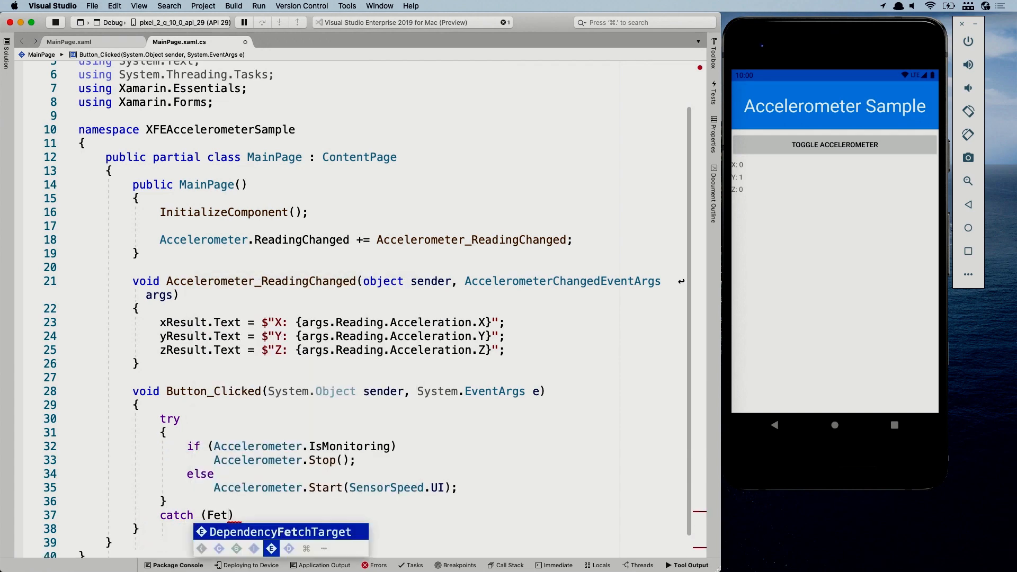
text(a)
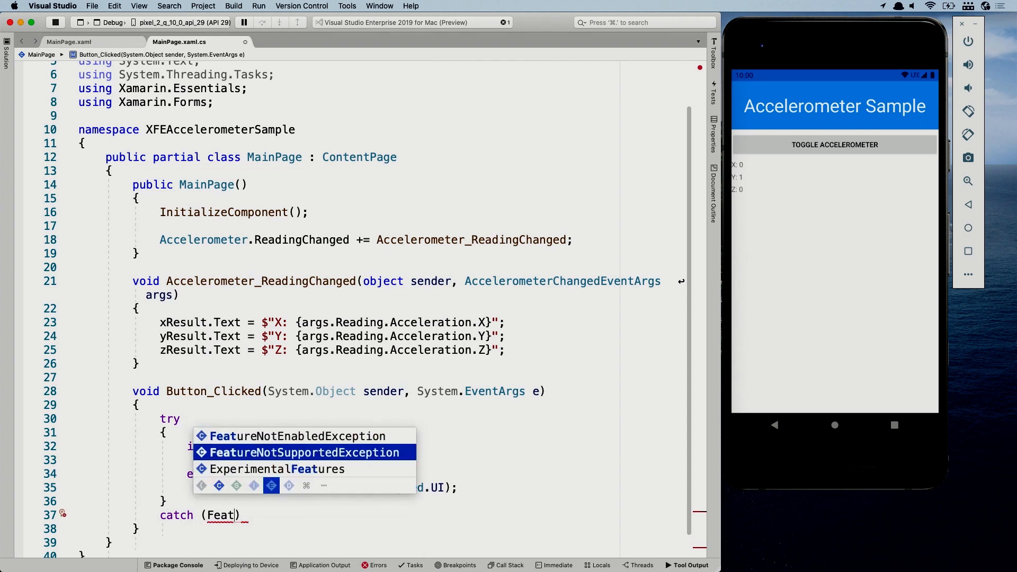
key(Up)
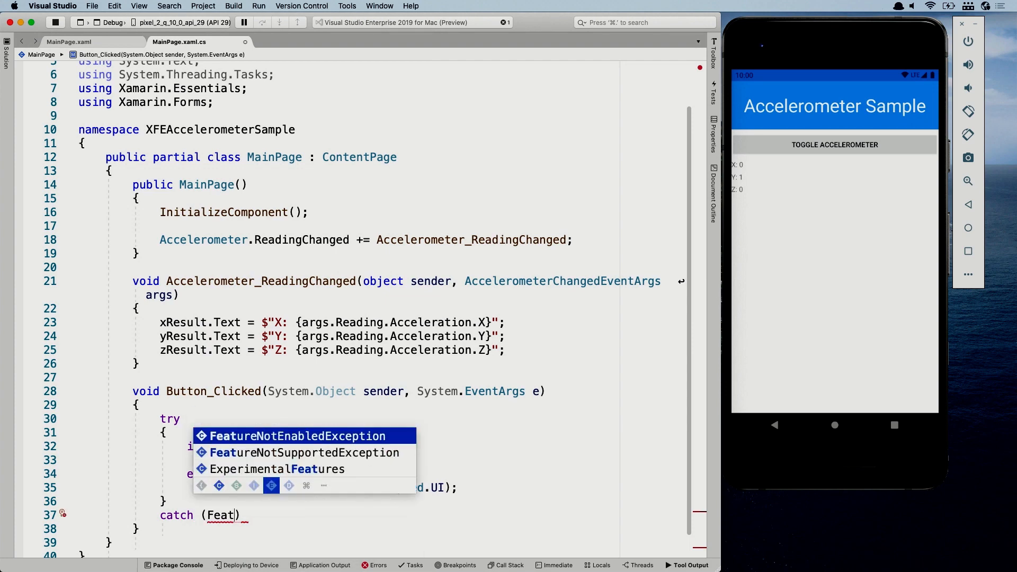